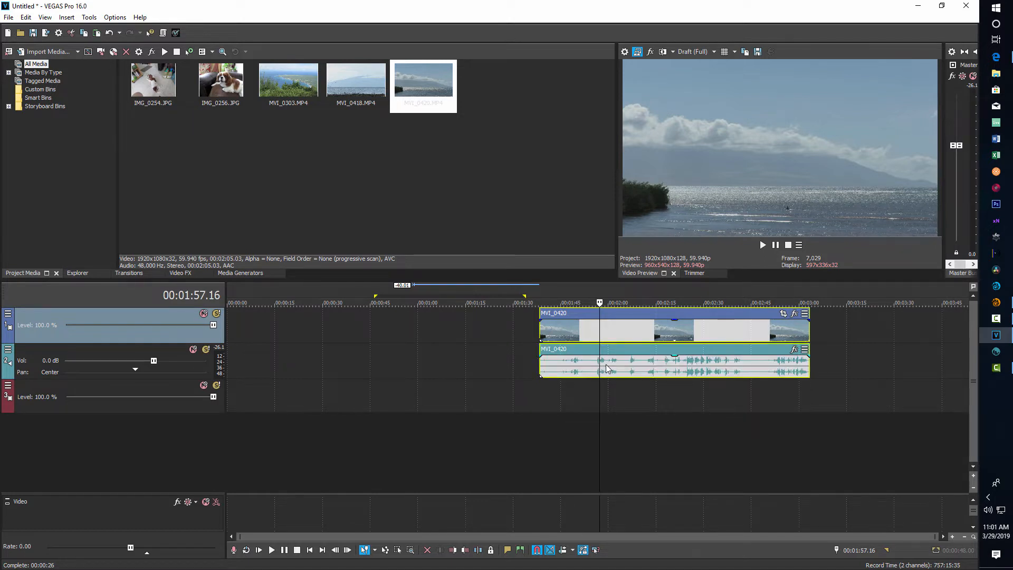
# - Remove the MVI_0420 clip's audio track, leaving the video clip alone on the timeline
pyautogui.click(517, 301)
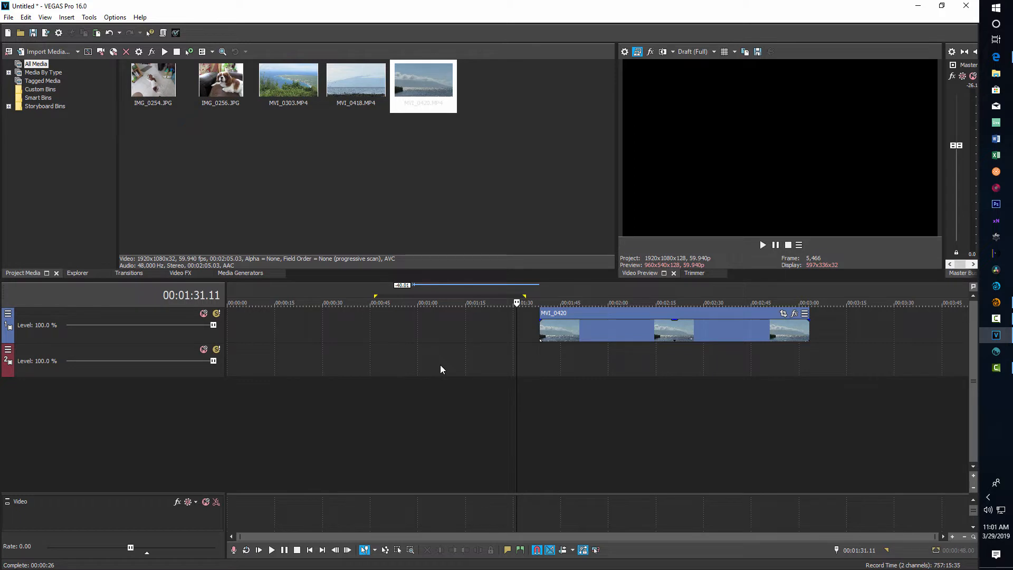
pyautogui.click(539, 302)
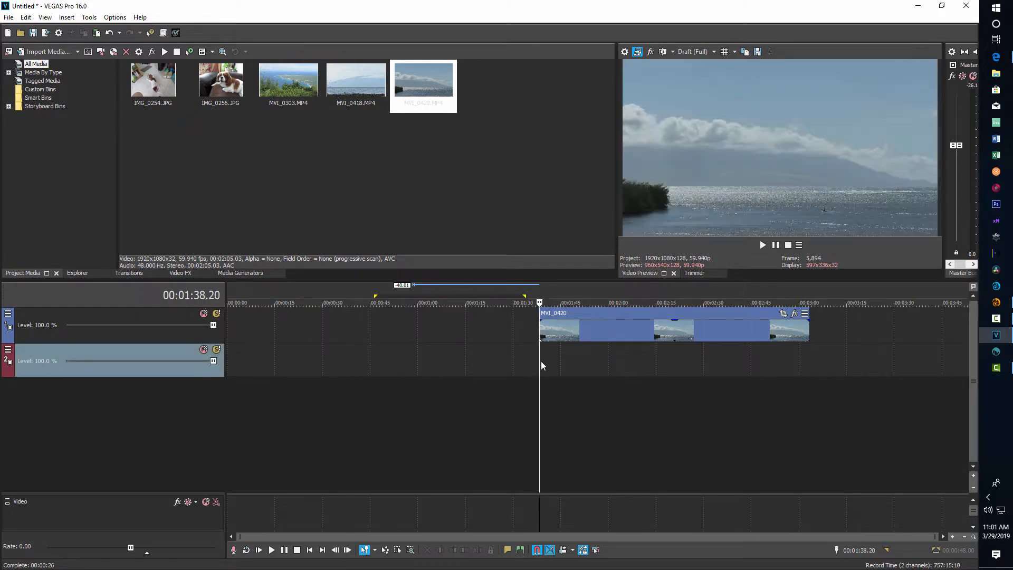
pyautogui.moveTo(589, 331)
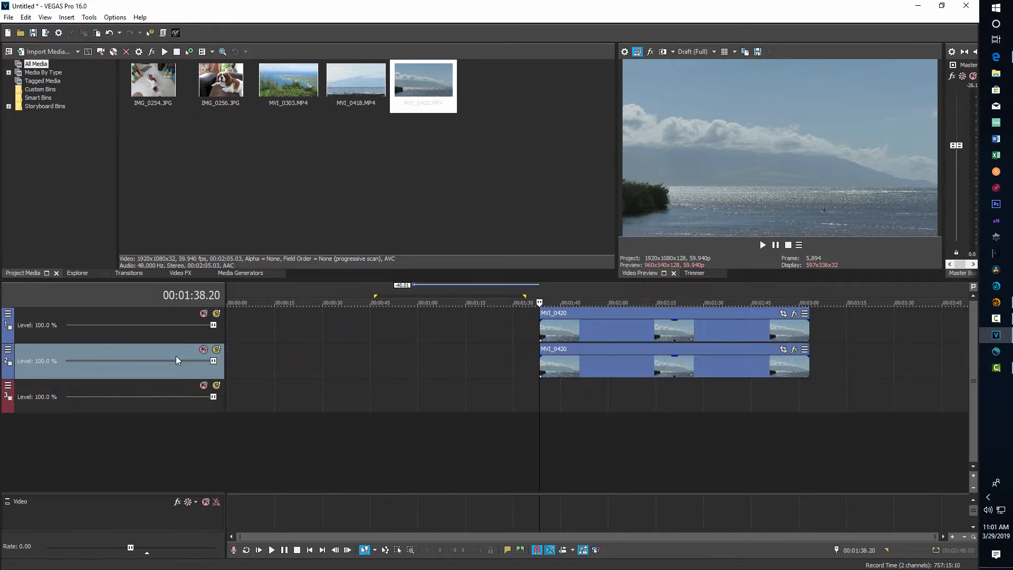
pyautogui.moveTo(143, 391)
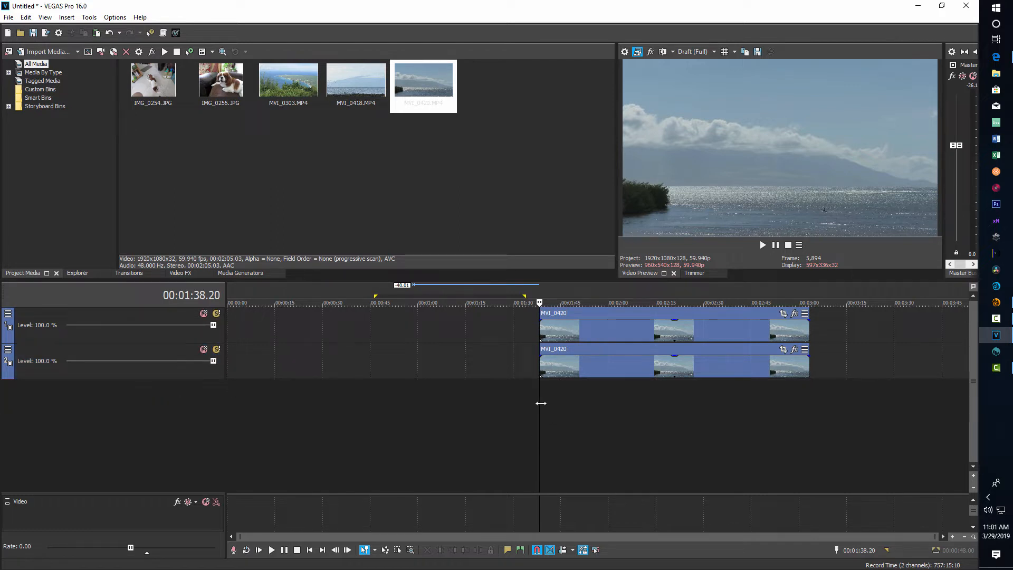
pyautogui.moveTo(572, 366)
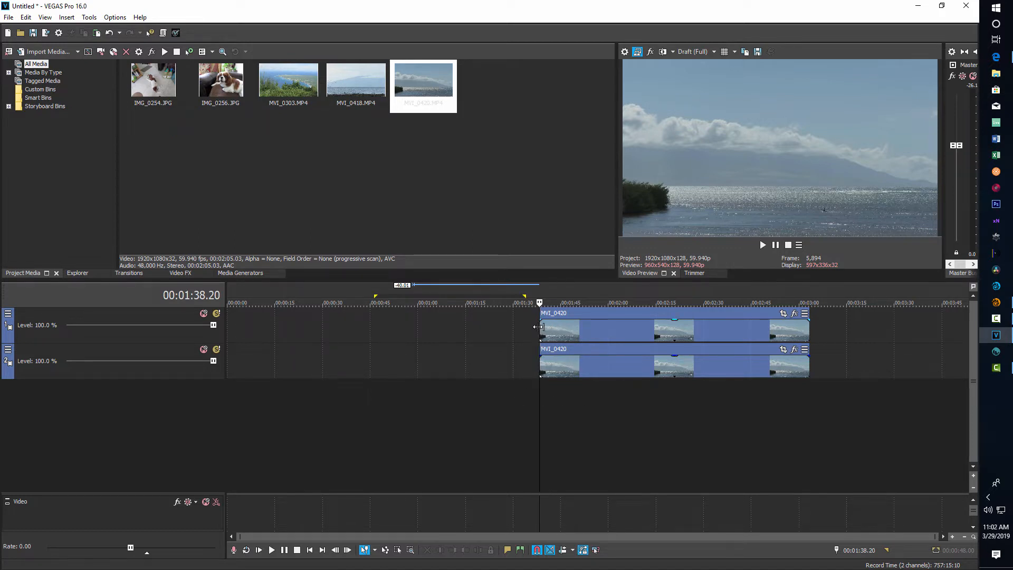
# - Move the upper MVI_0420 copy later than the lower copy's start, then select the lower copy
pyautogui.click(672, 326)
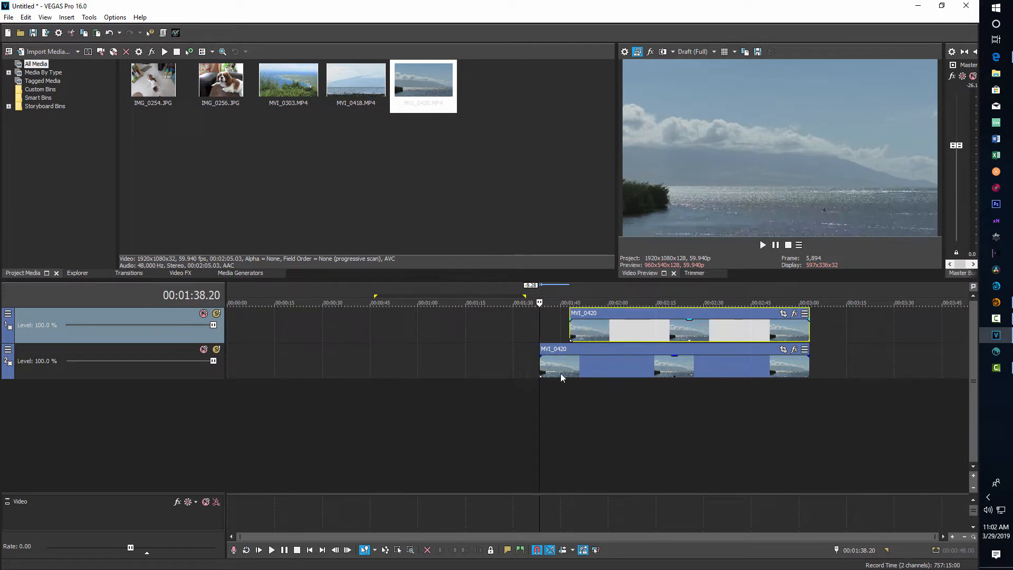
pyautogui.click(584, 373)
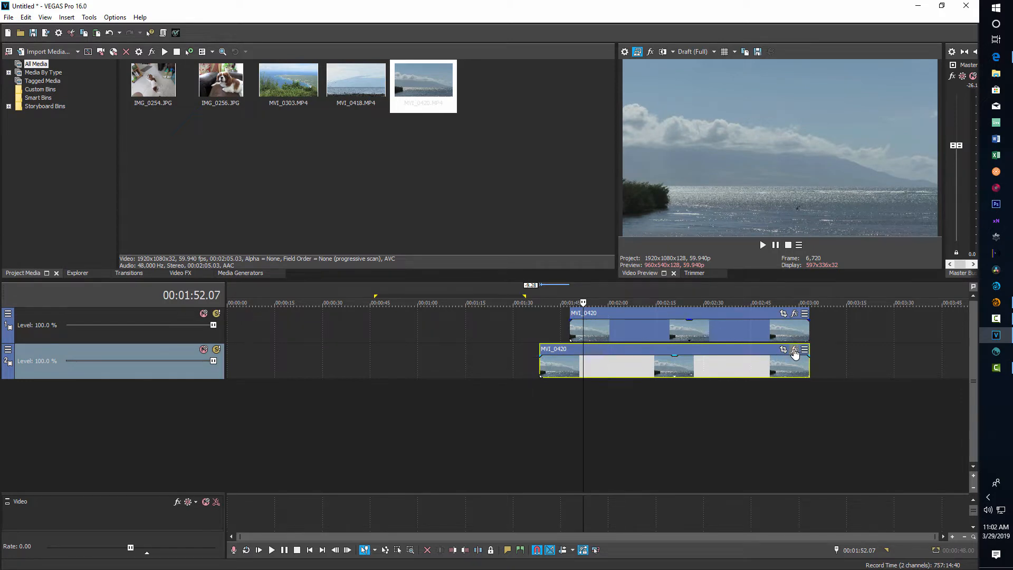
pyautogui.moveTo(795, 350)
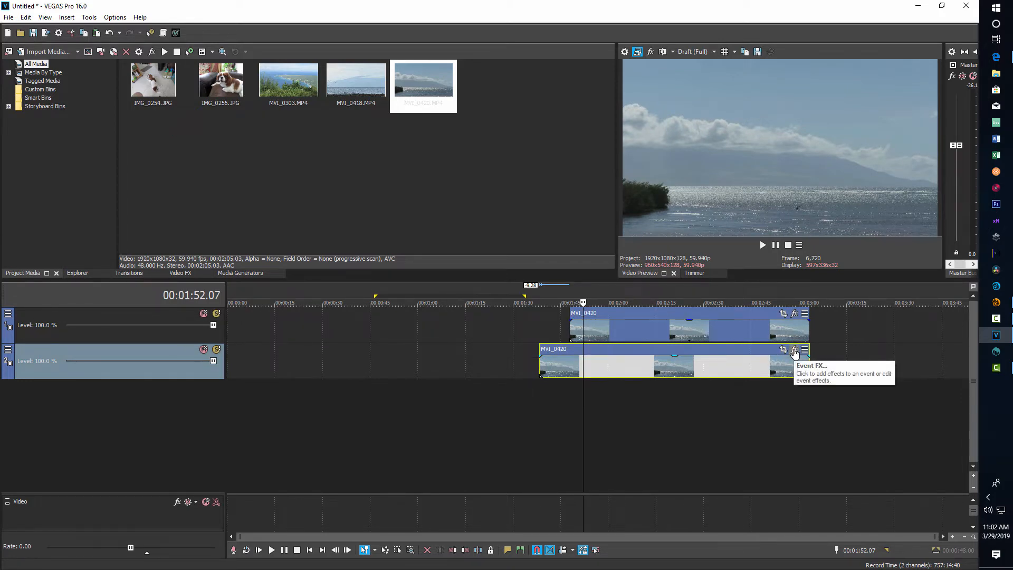
# - Add VEGAS Black and White and Color Curves effects to the lower MVI_0420 clip
pyautogui.click(793, 349)
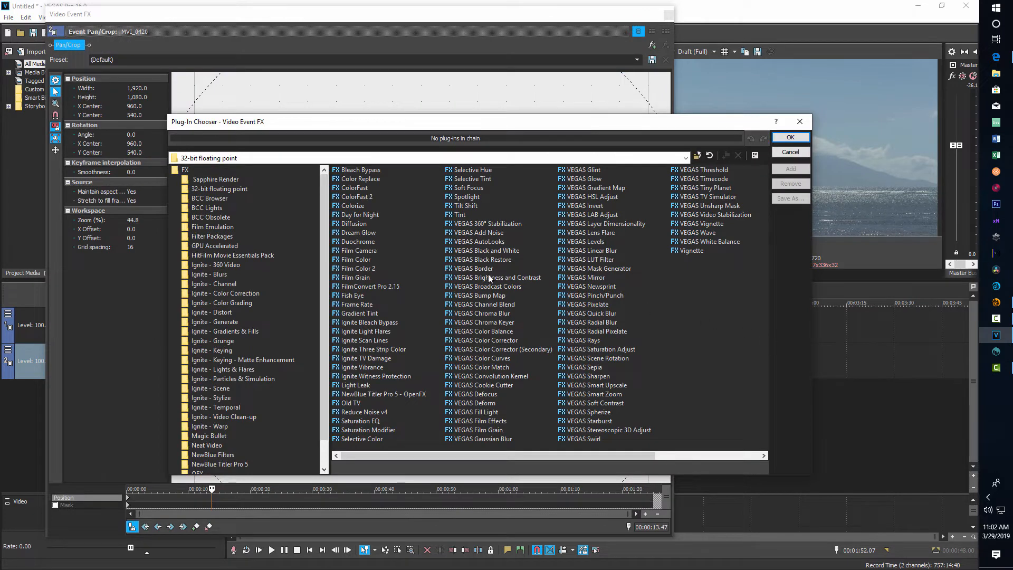
pyautogui.click(484, 251)
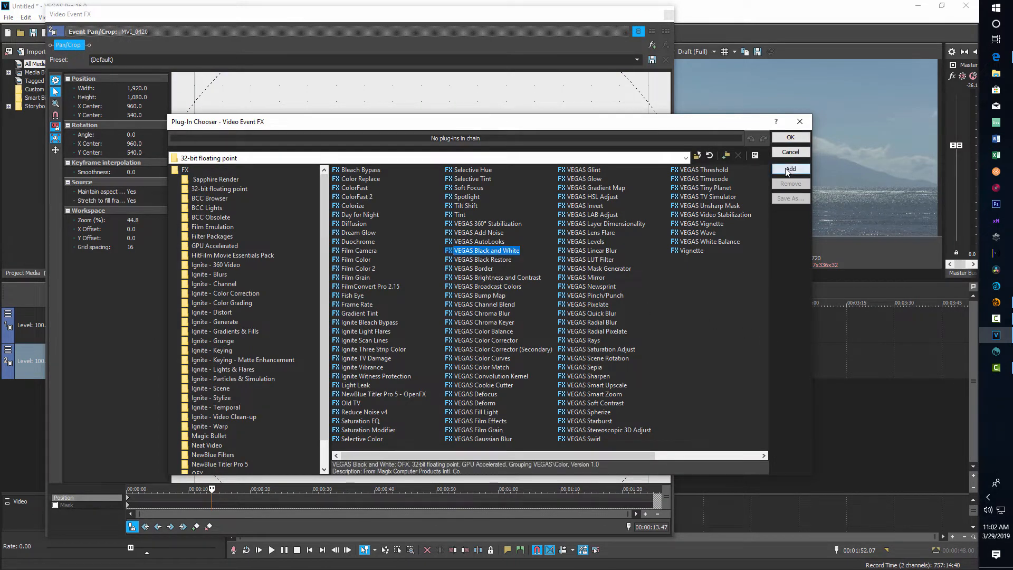
pyautogui.click(789, 169)
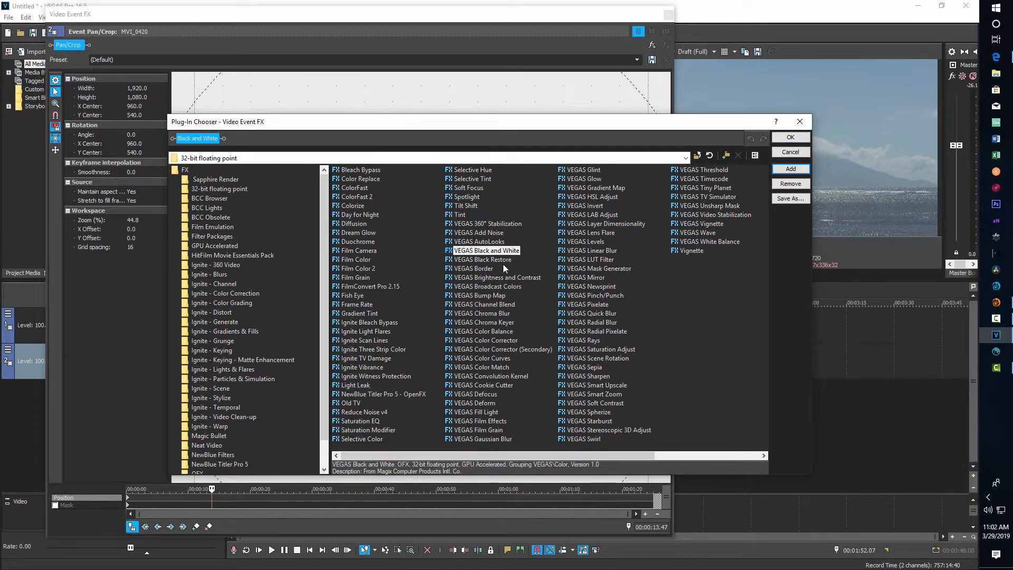
pyautogui.moveTo(500, 365)
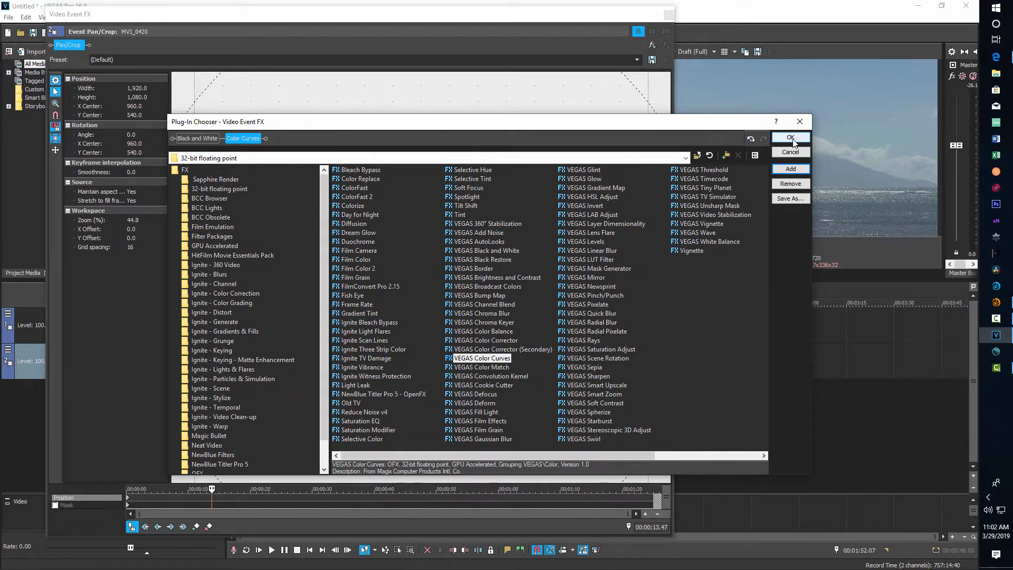
pyautogui.click(789, 137)
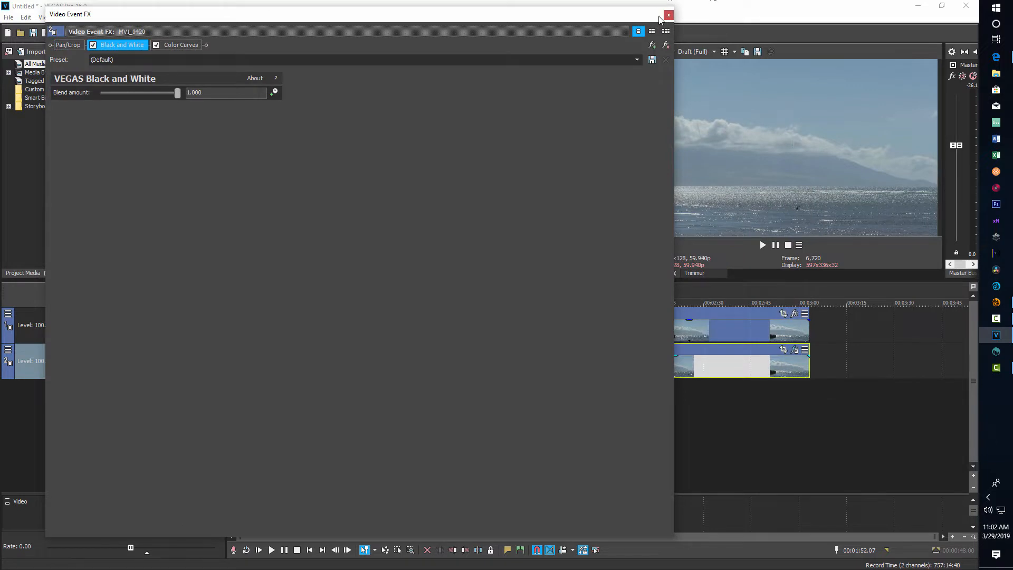
pyautogui.click(669, 15)
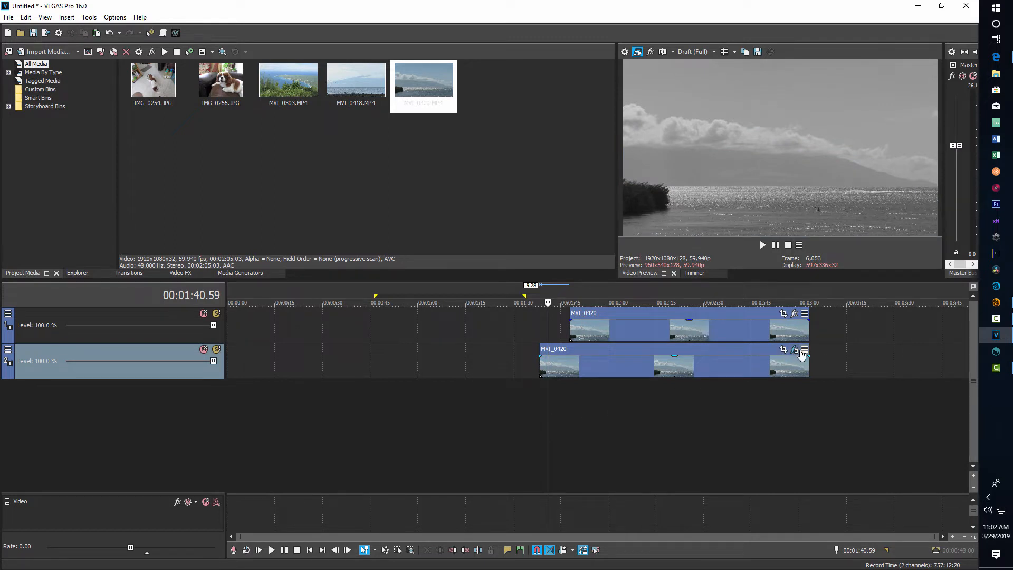
# - Bend the lower clip's Color Curves RGB curve downward to deepen the grayscale contrast
pyautogui.click(795, 349)
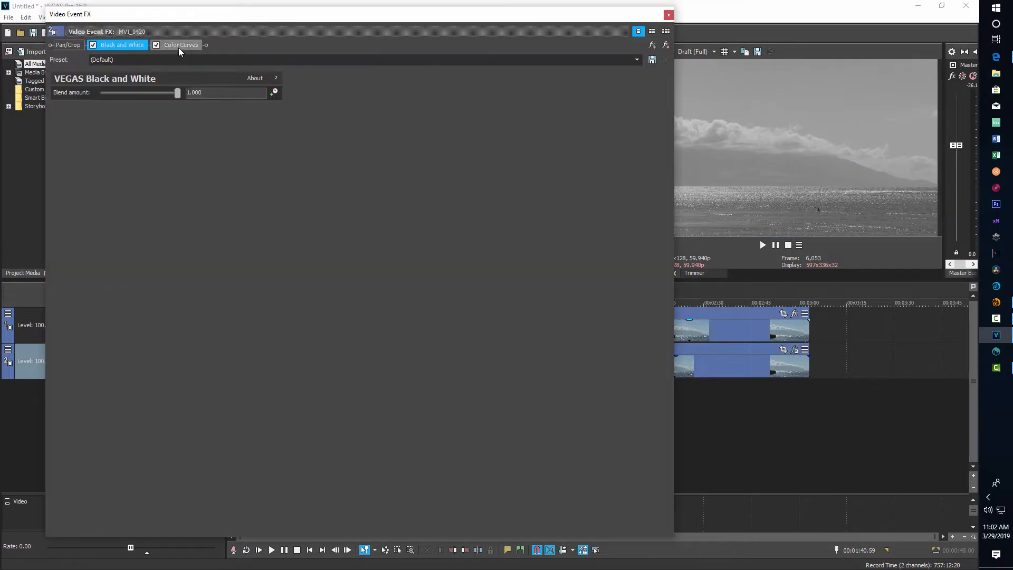
pyautogui.click(180, 44)
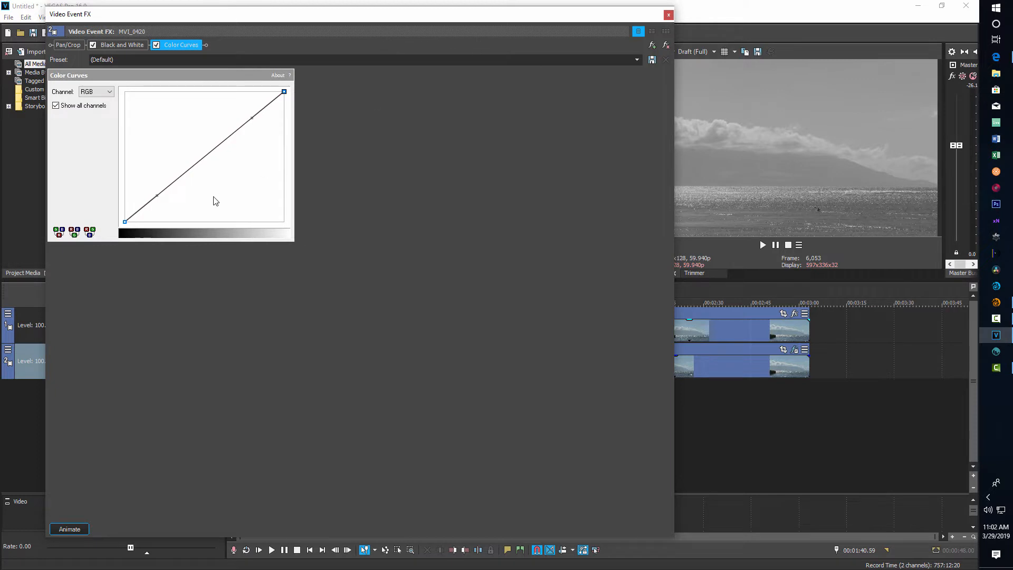
pyautogui.moveTo(217, 200); pyautogui.dragTo(176, 211)
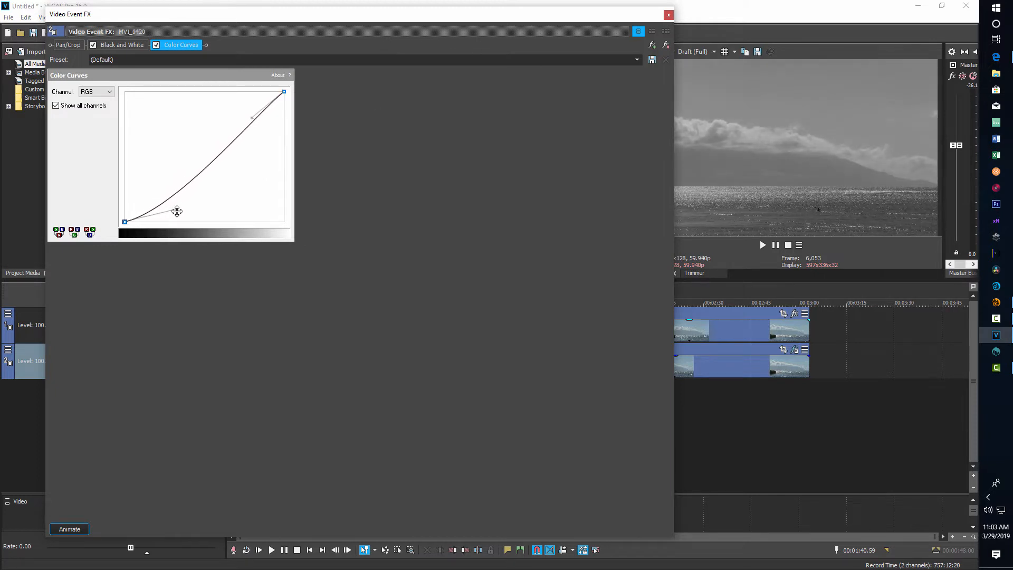
pyautogui.moveTo(177, 211); pyautogui.dragTo(180, 203)
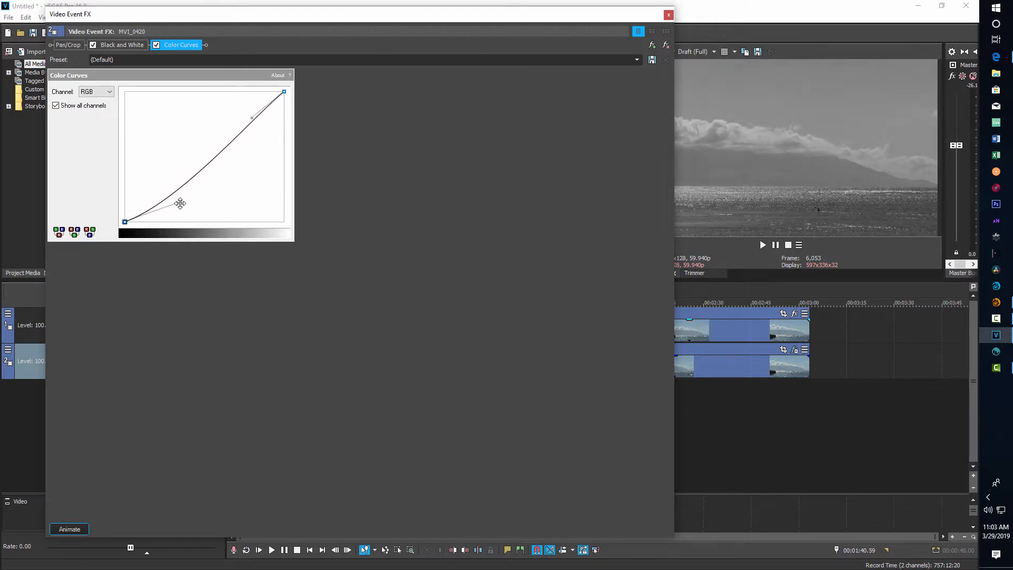
pyautogui.moveTo(181, 202); pyautogui.dragTo(189, 214)
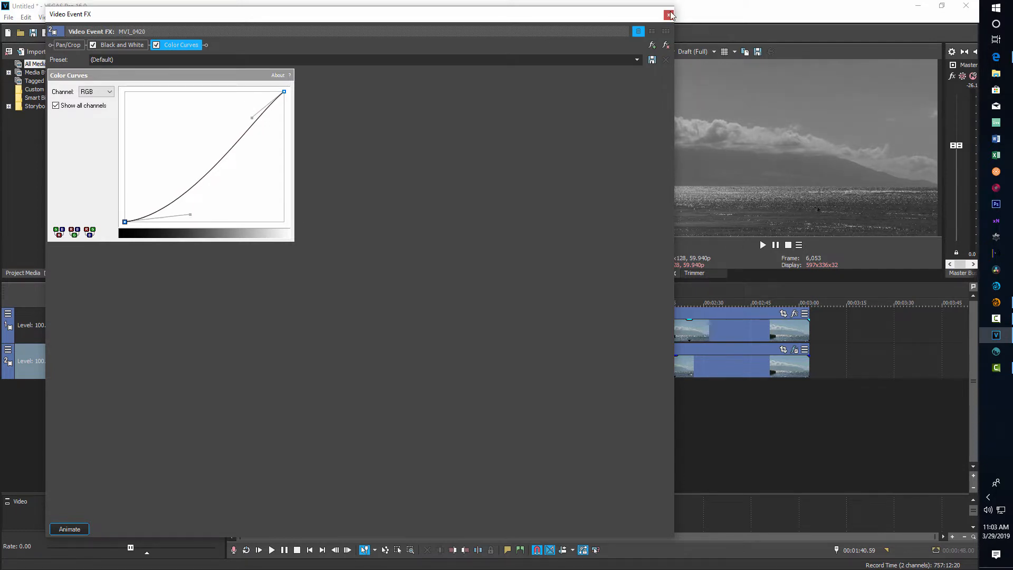
pyautogui.click(669, 13)
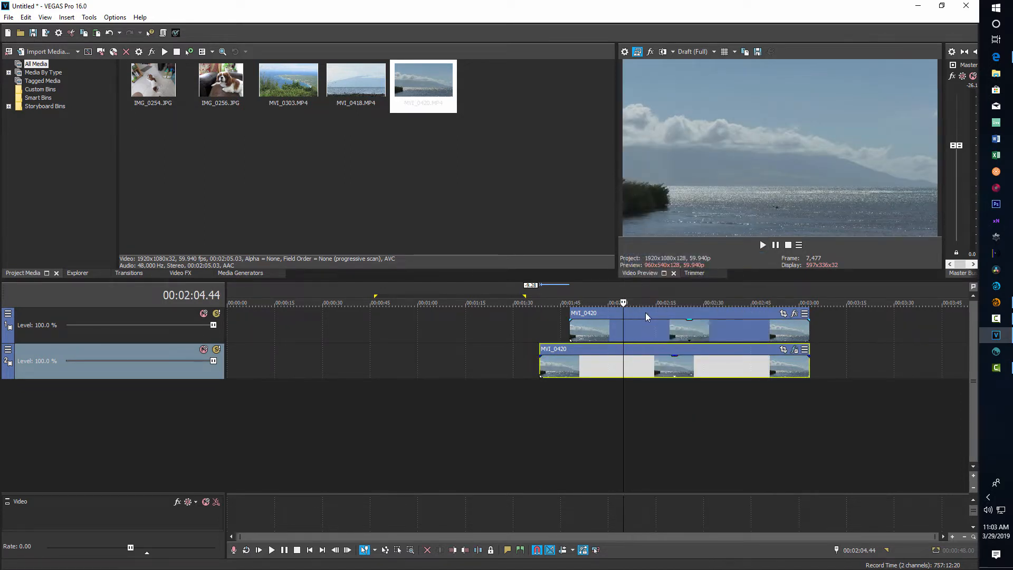
# - Paste the lower clip's event attributes onto the upper MVI_0420 copy, making it grayscale
pyautogui.click(645, 325)
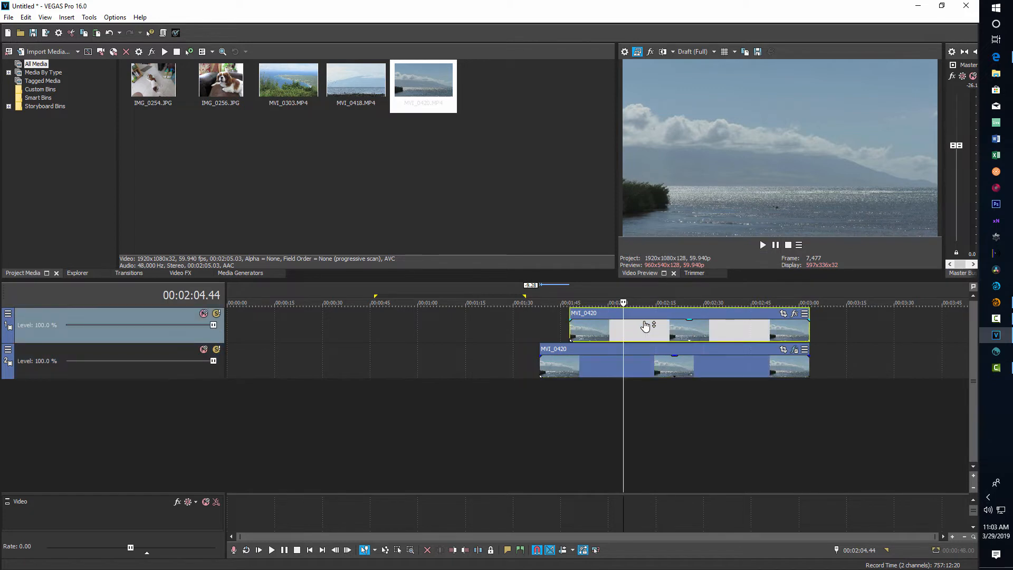
pyautogui.rightClick(645, 325)
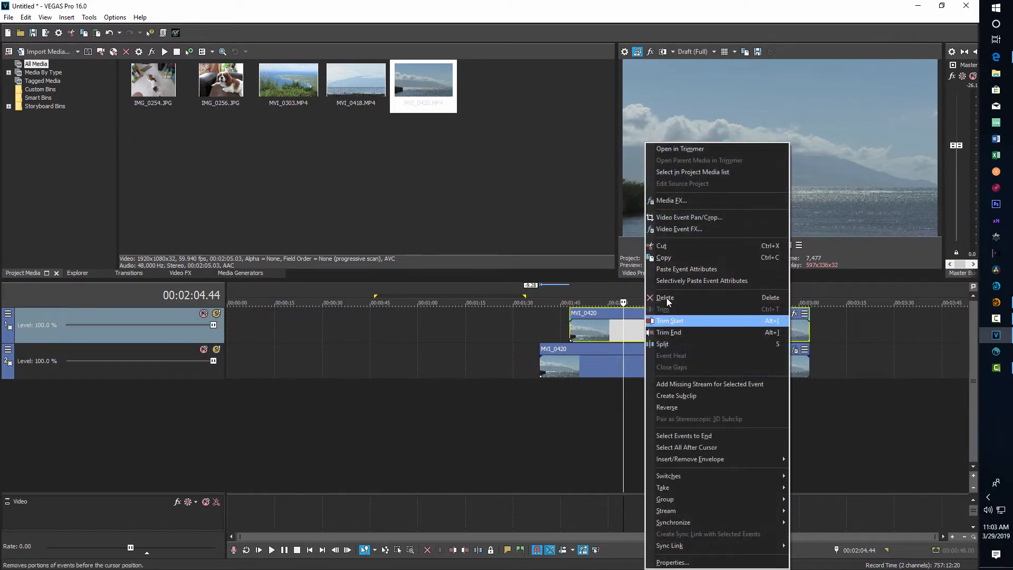
pyautogui.moveTo(686, 269)
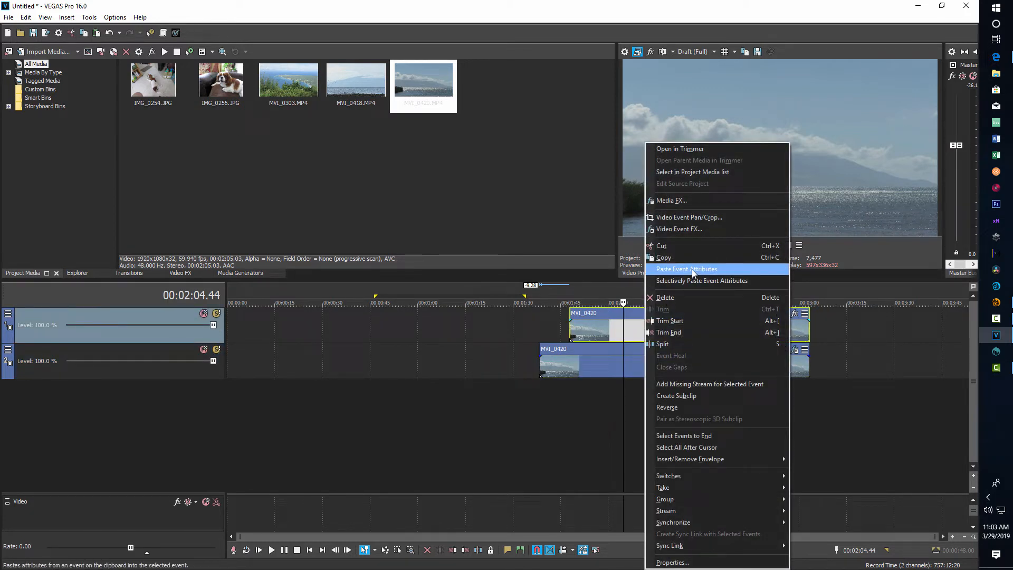
pyautogui.click(686, 269)
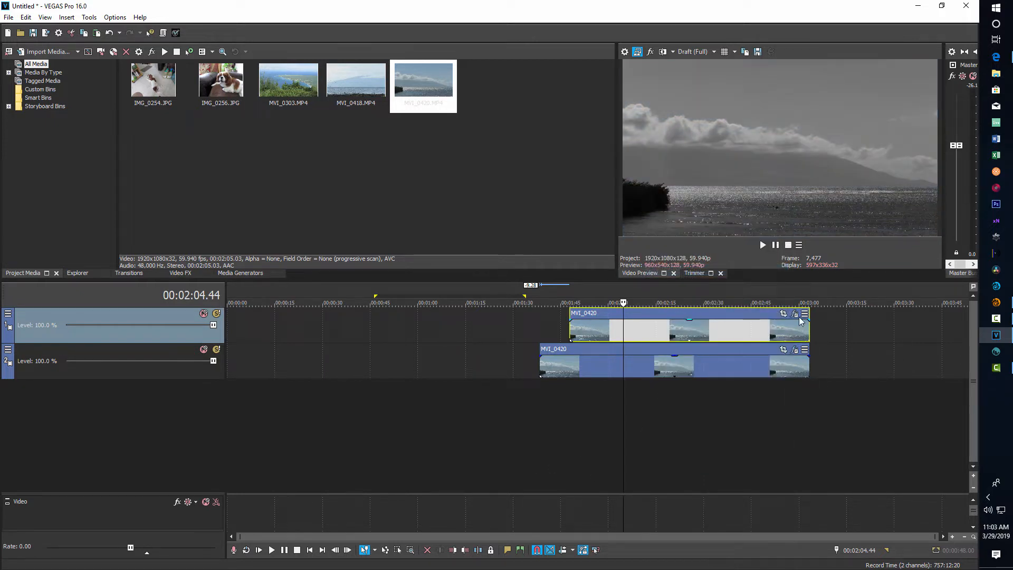
pyautogui.moveTo(795, 316)
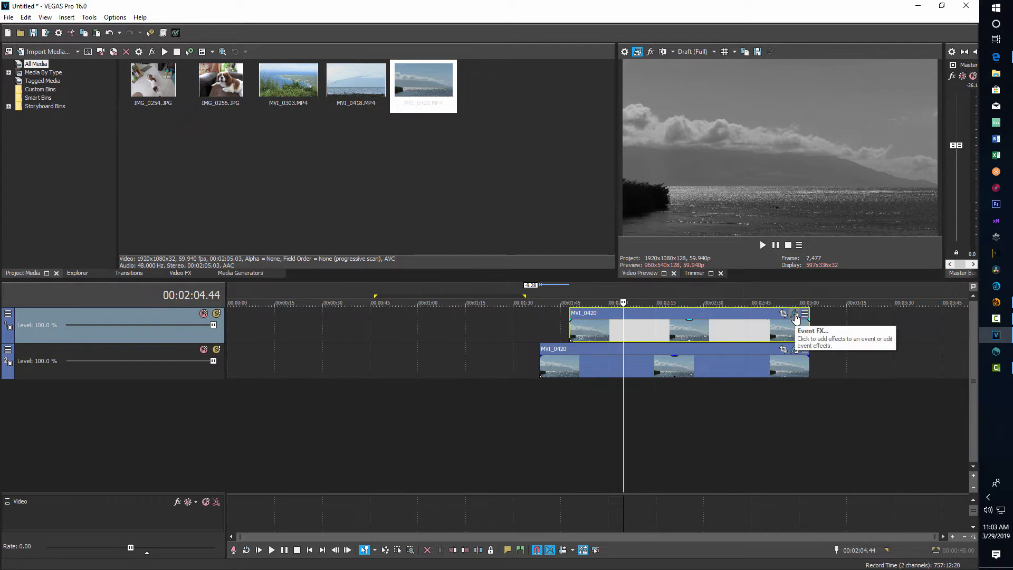
# - Switch off the upper clip's Black and White effect so its preview returns to color
pyautogui.click(796, 317)
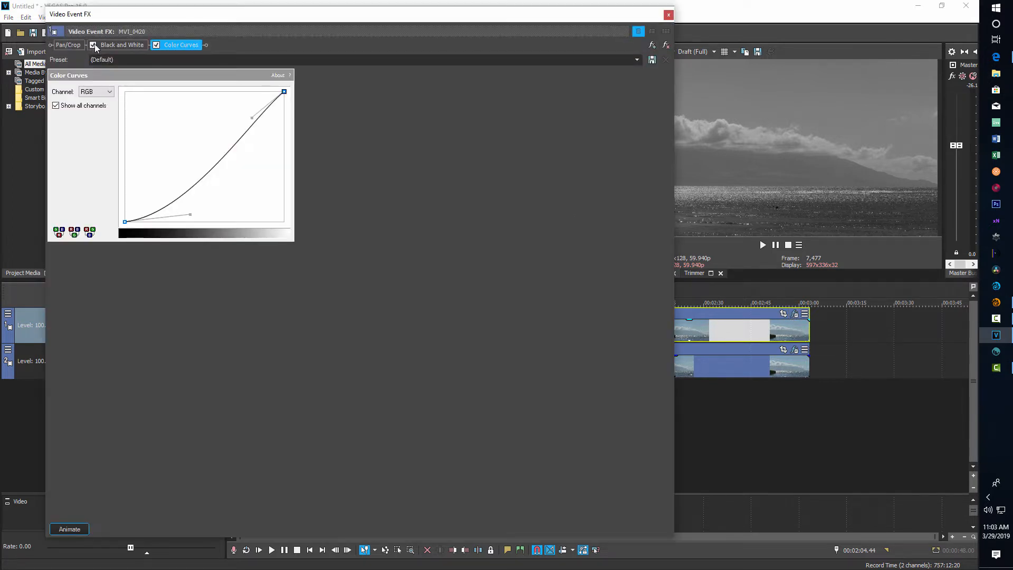
pyautogui.click(123, 44)
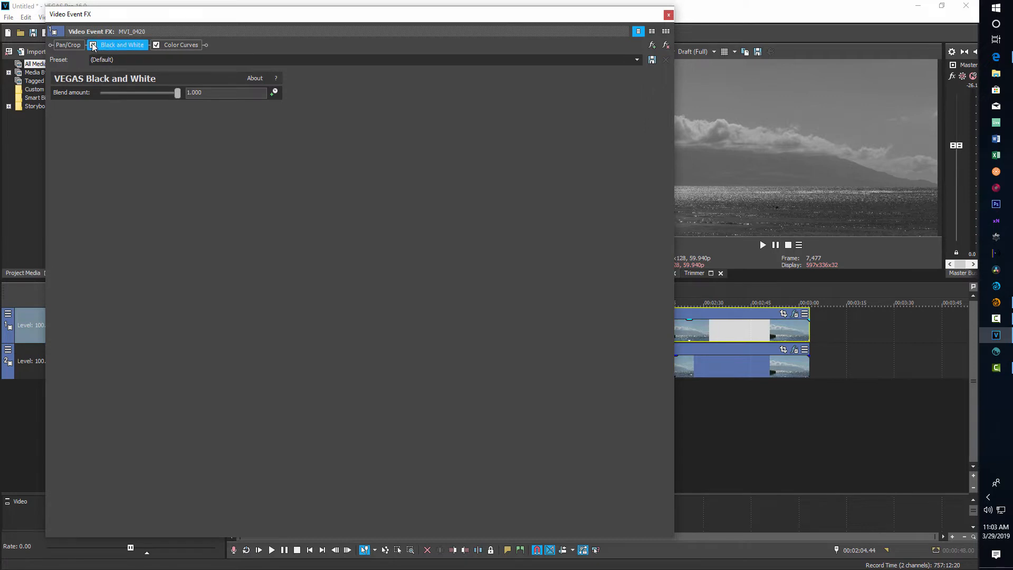
pyautogui.click(667, 13)
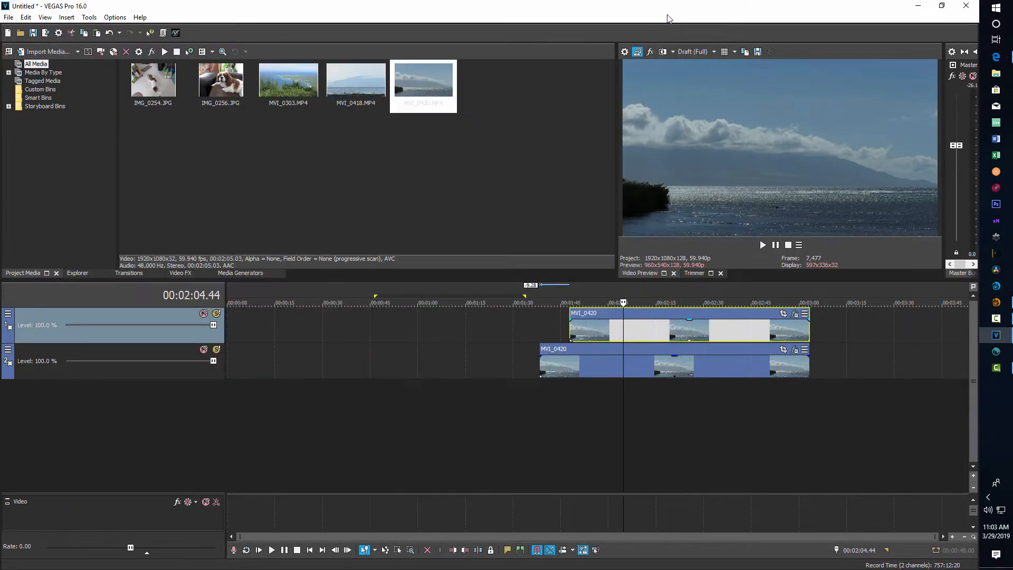
pyautogui.click(719, 272)
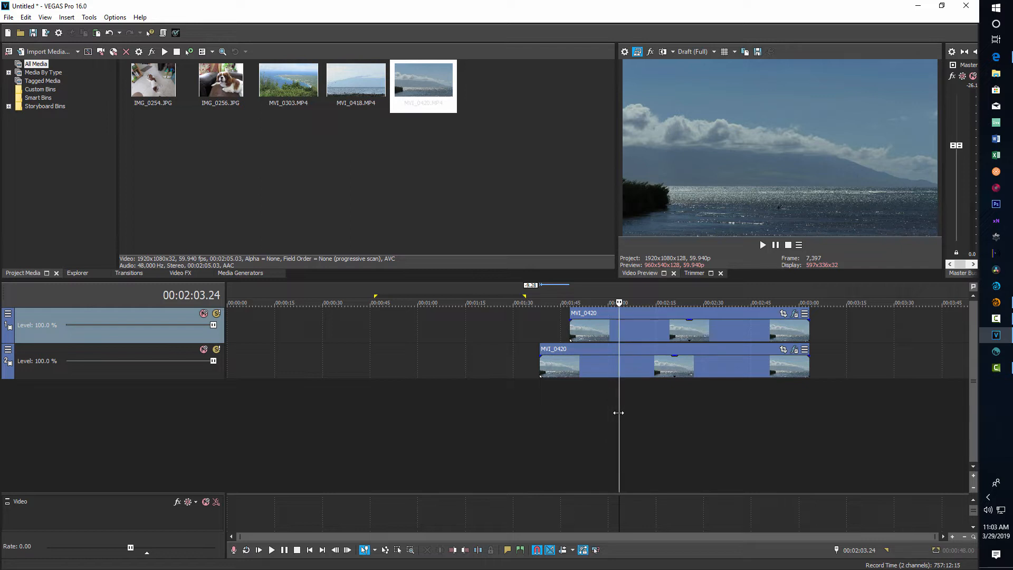
pyautogui.moveTo(618, 413)
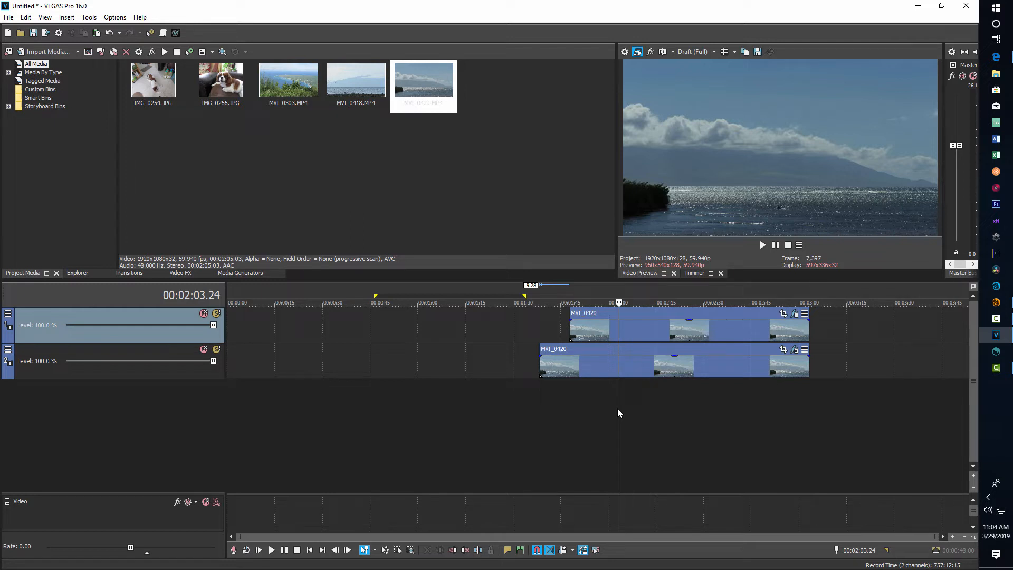
pyautogui.moveTo(744, 330)
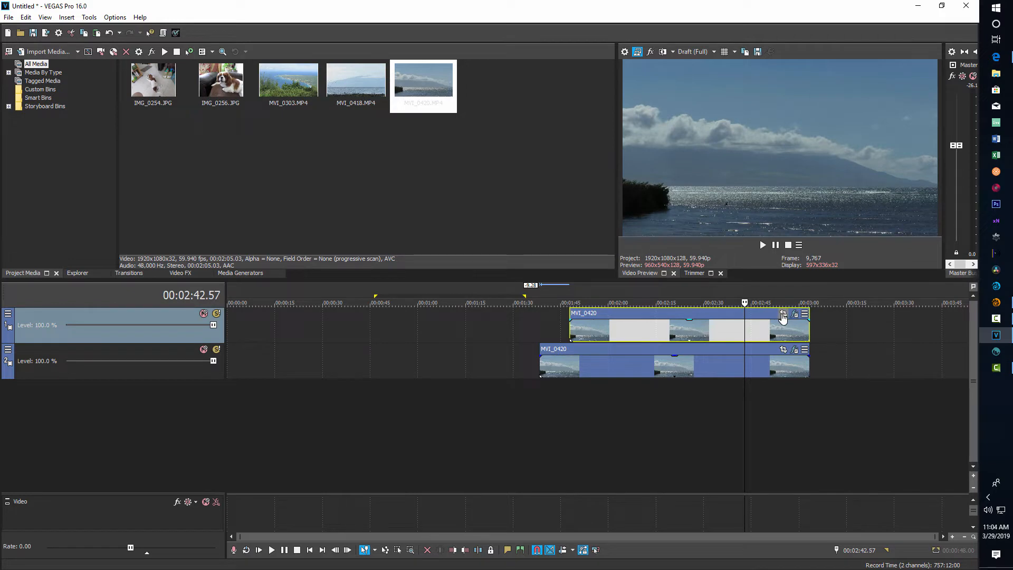
# - Enable masking in the upper clip's Event Pan/Crop at its first keyframe
pyautogui.click(782, 314)
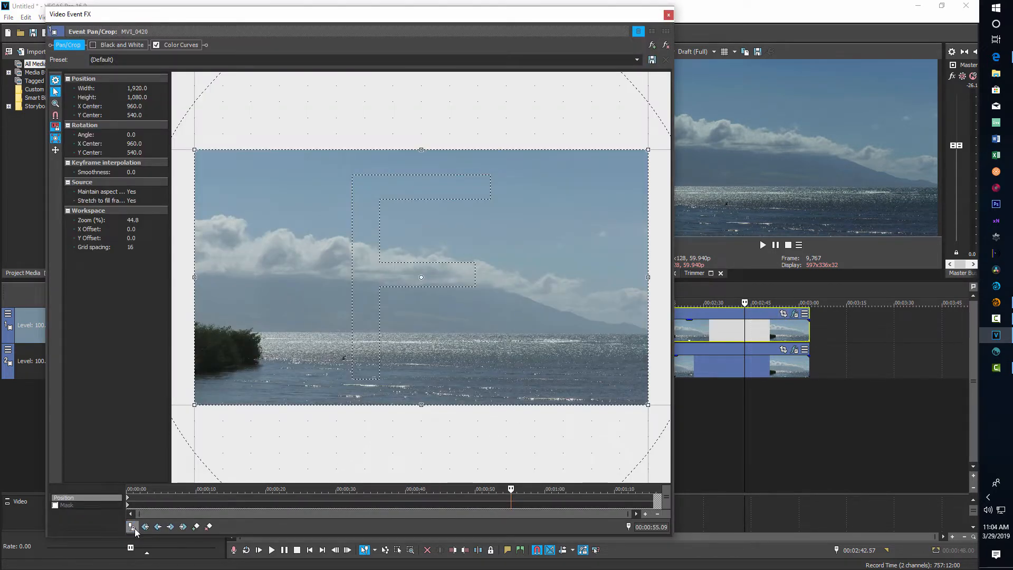
pyautogui.moveTo(146, 527)
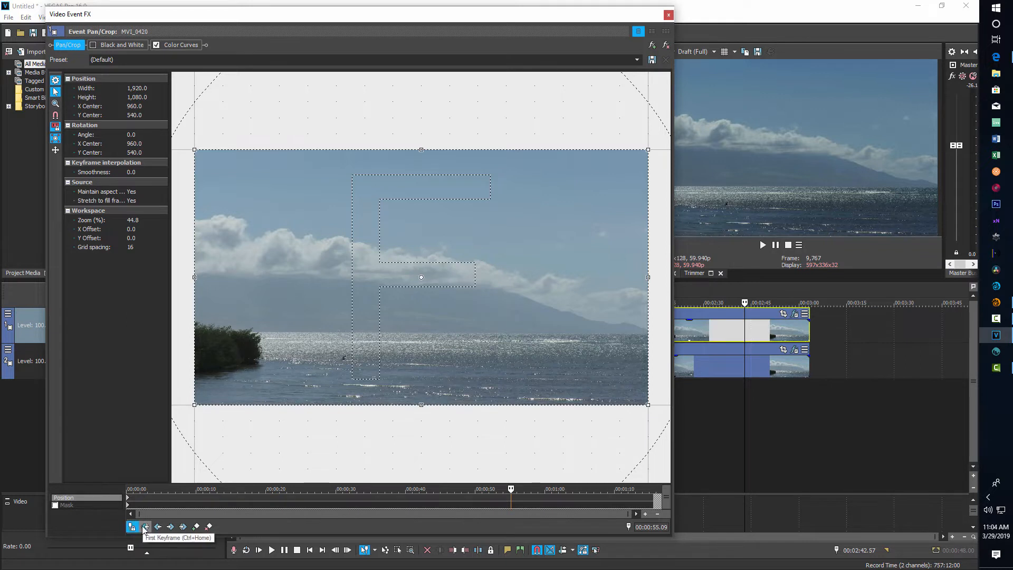
pyautogui.click(133, 527)
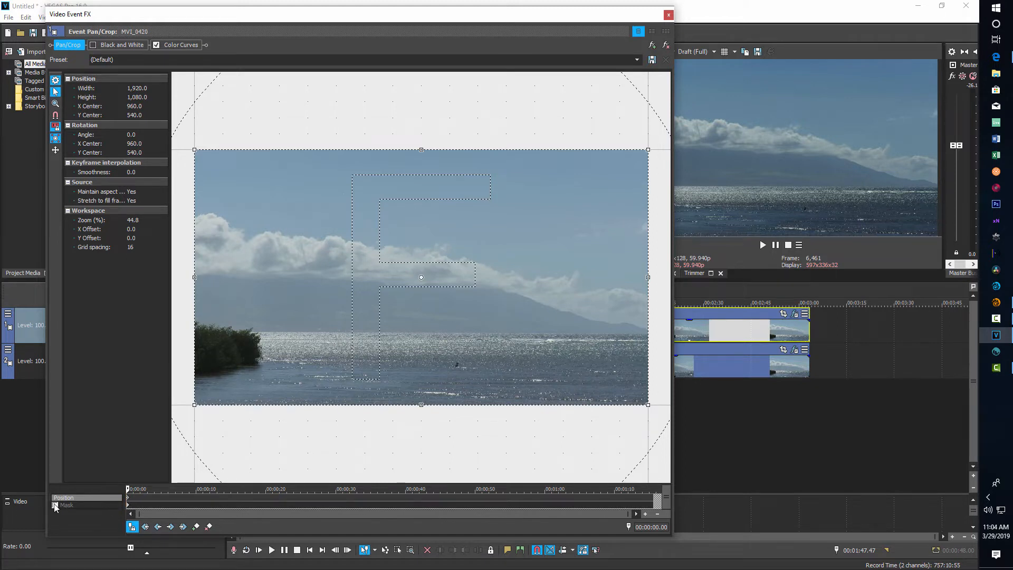
pyautogui.click(64, 506)
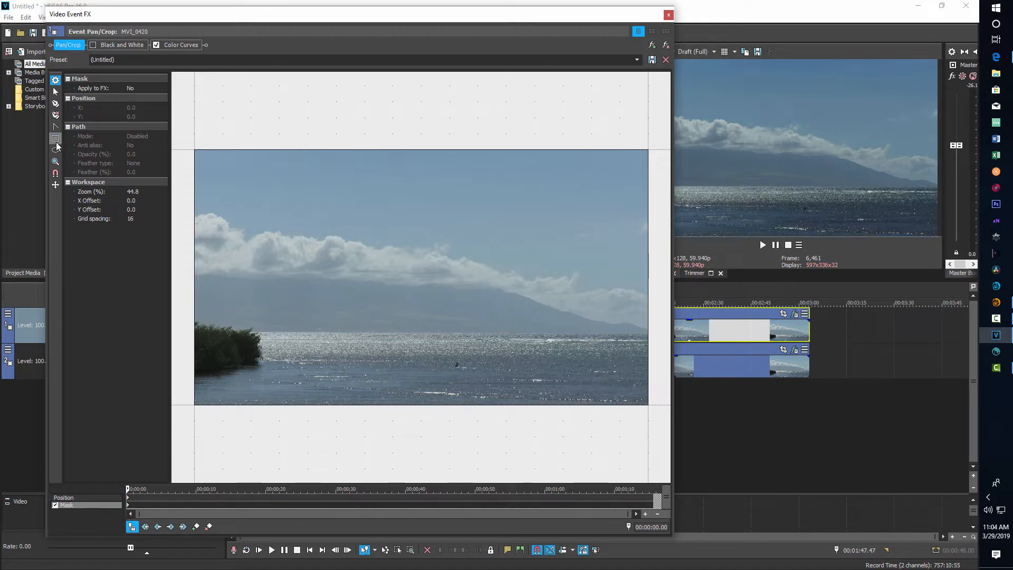
pyautogui.moveTo(56, 148)
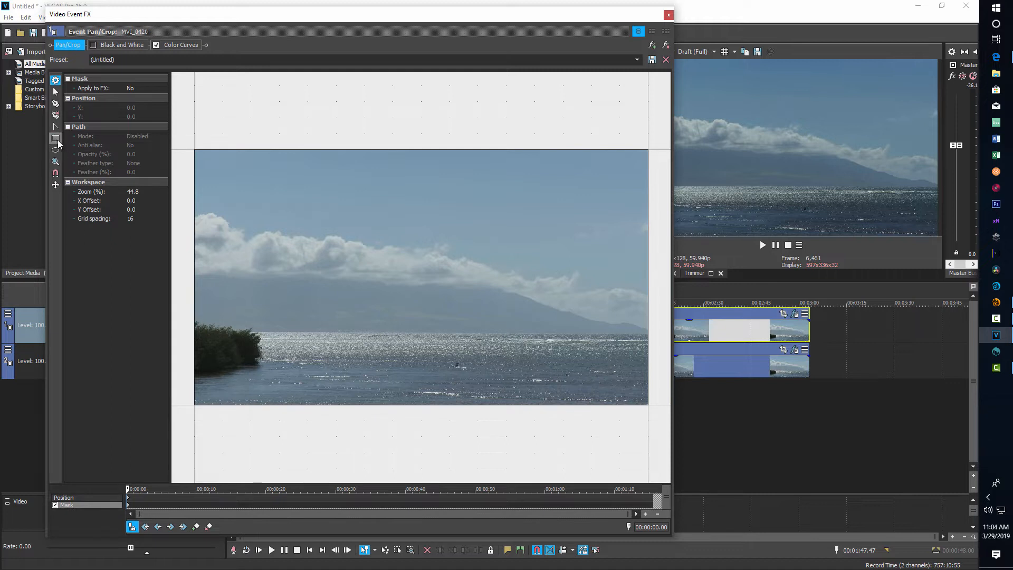
pyautogui.moveTo(56, 140)
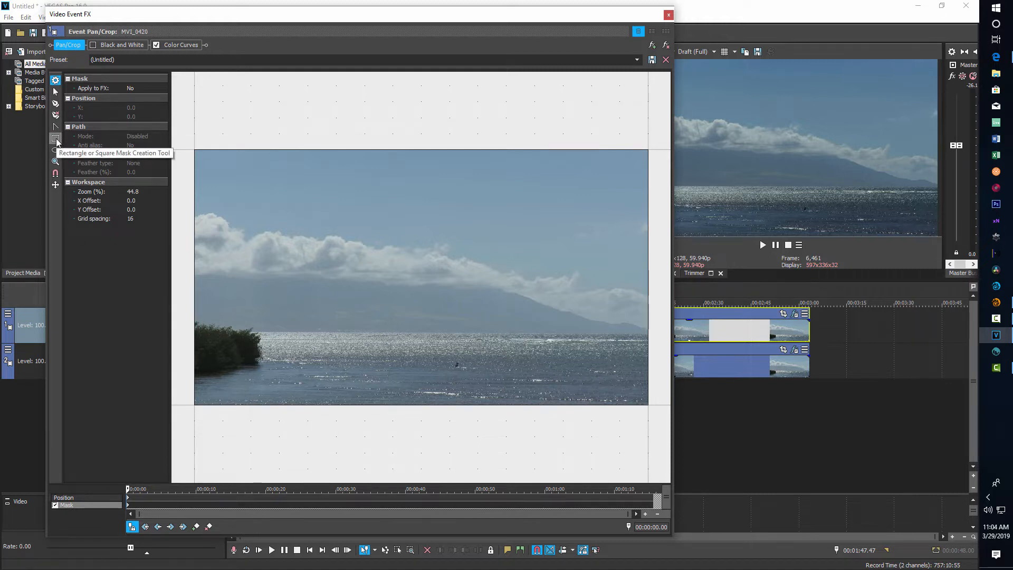
# - Arm the Rectangle or Square Mask Creation Tool for the upper clip's mask
pyautogui.click(56, 138)
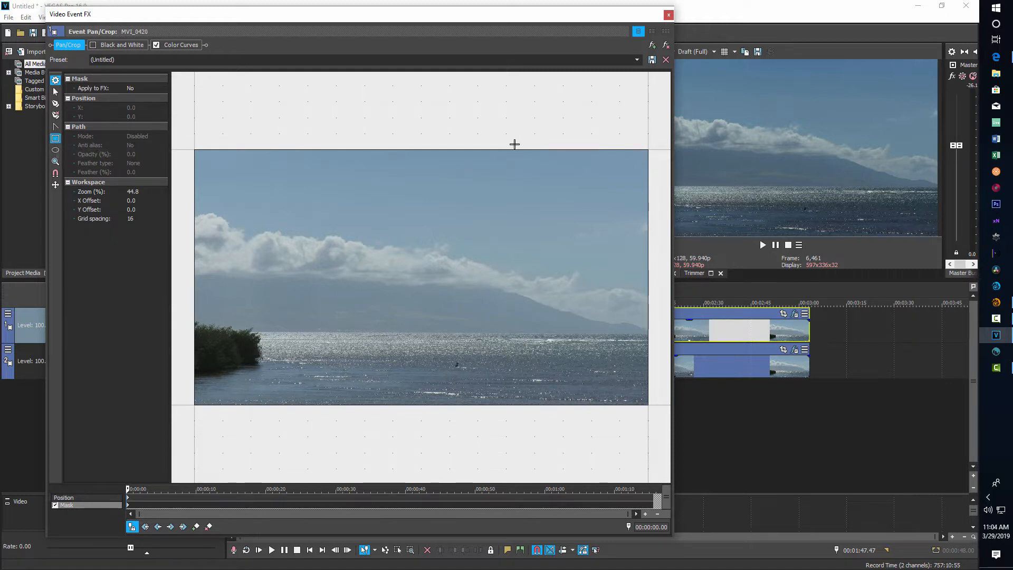
pyautogui.moveTo(479, 130)
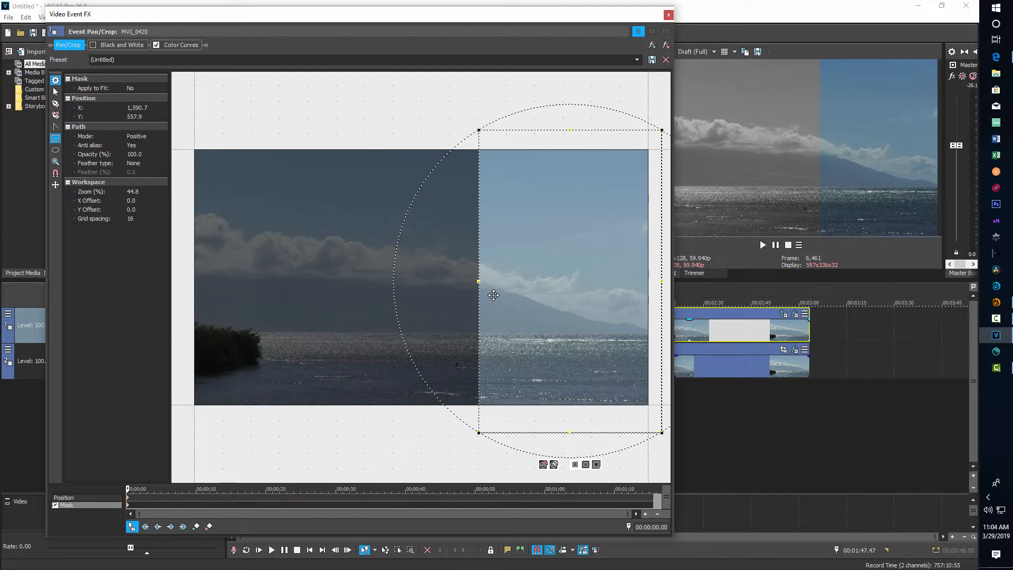
pyautogui.moveTo(479, 279)
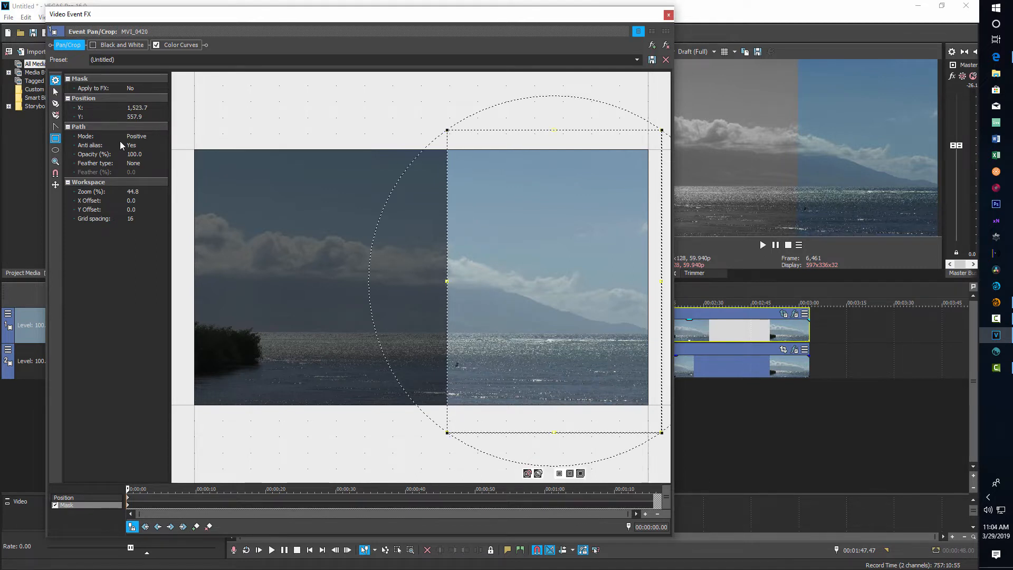
# - Set the mask's Feather type to Both with a 50.0% feather
pyautogui.click(162, 162)
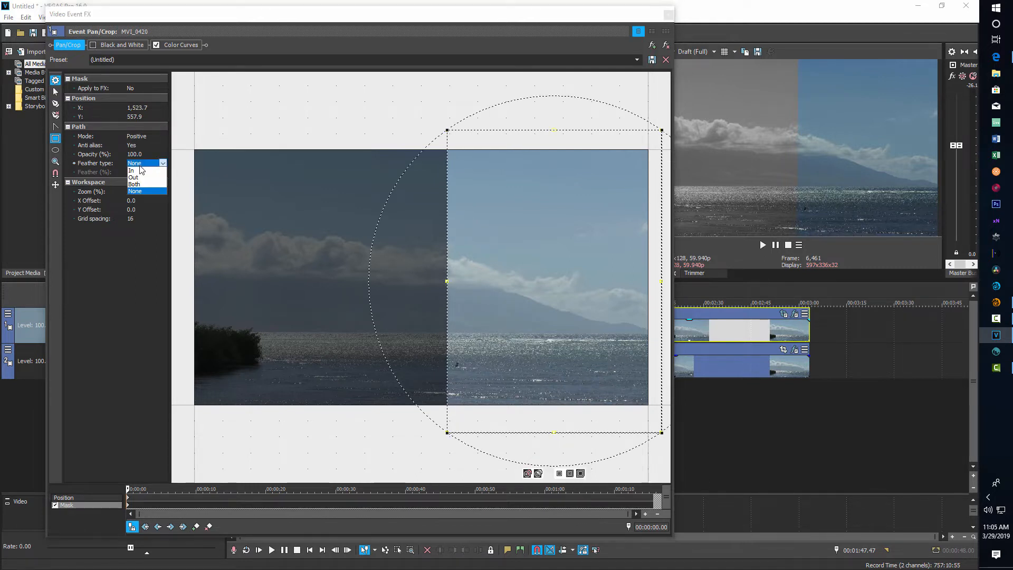
pyautogui.click(134, 184)
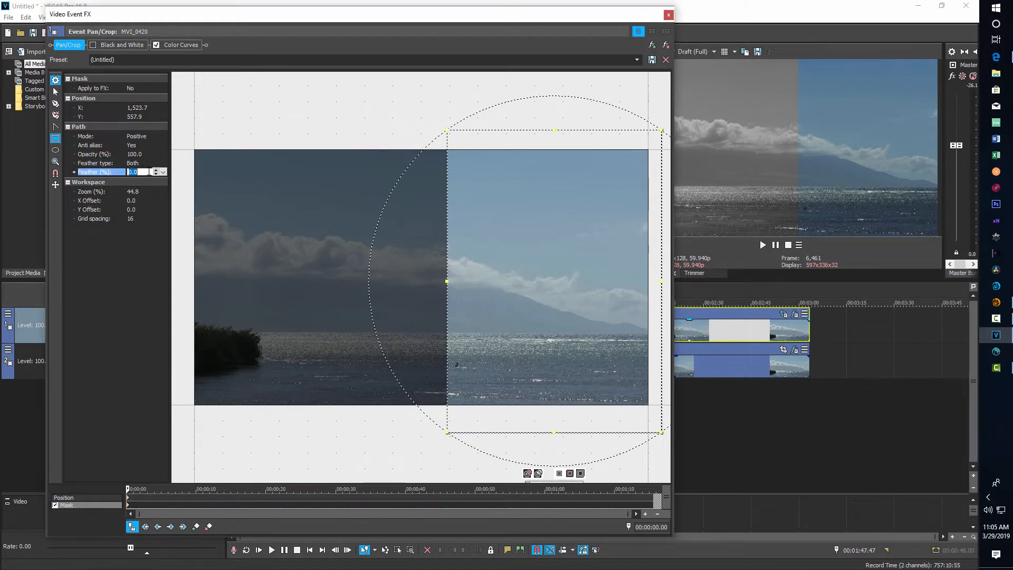
pyautogui.write('50.0')
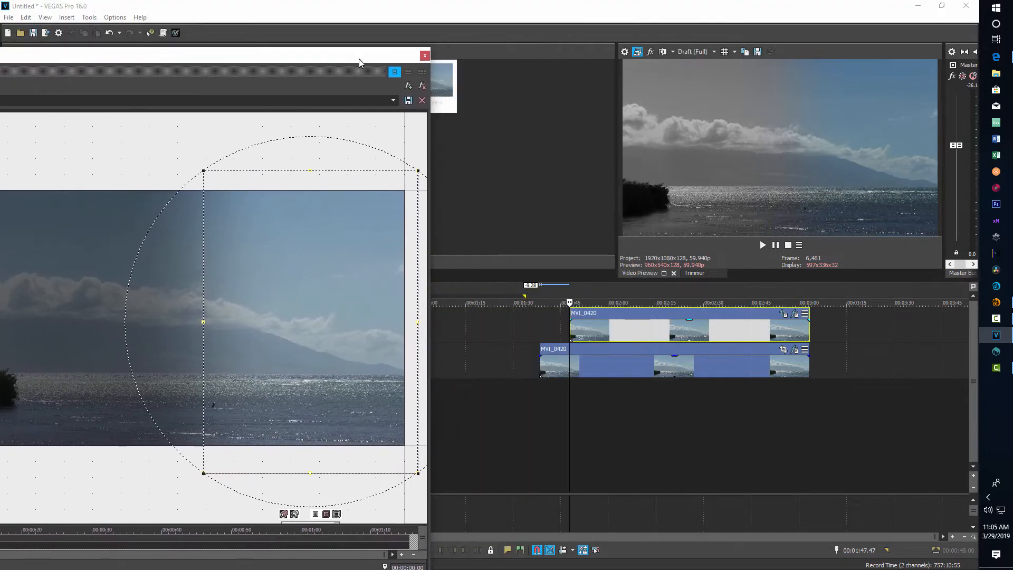
pyautogui.moveTo(833, 172)
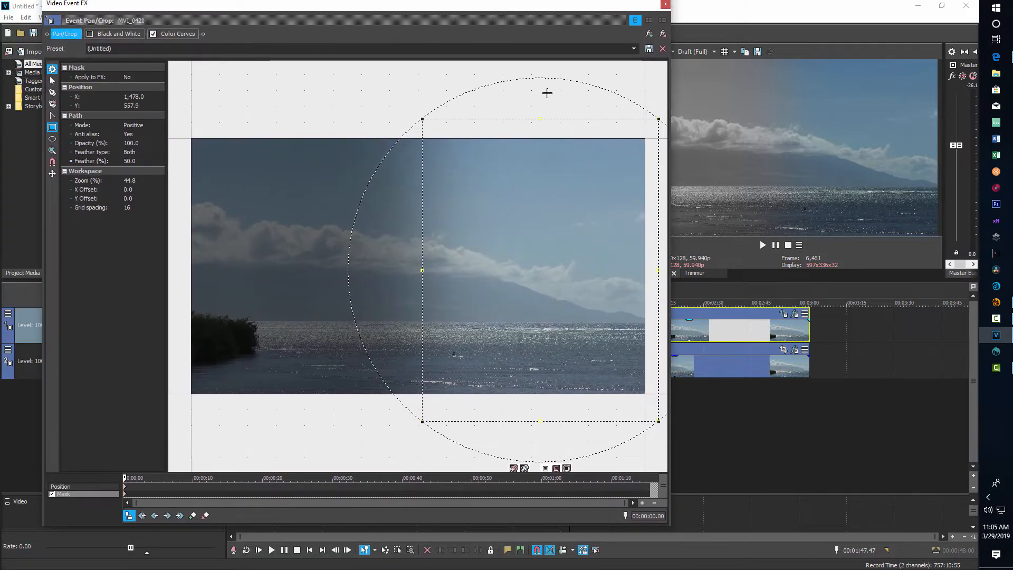
pyautogui.moveTo(450, 496)
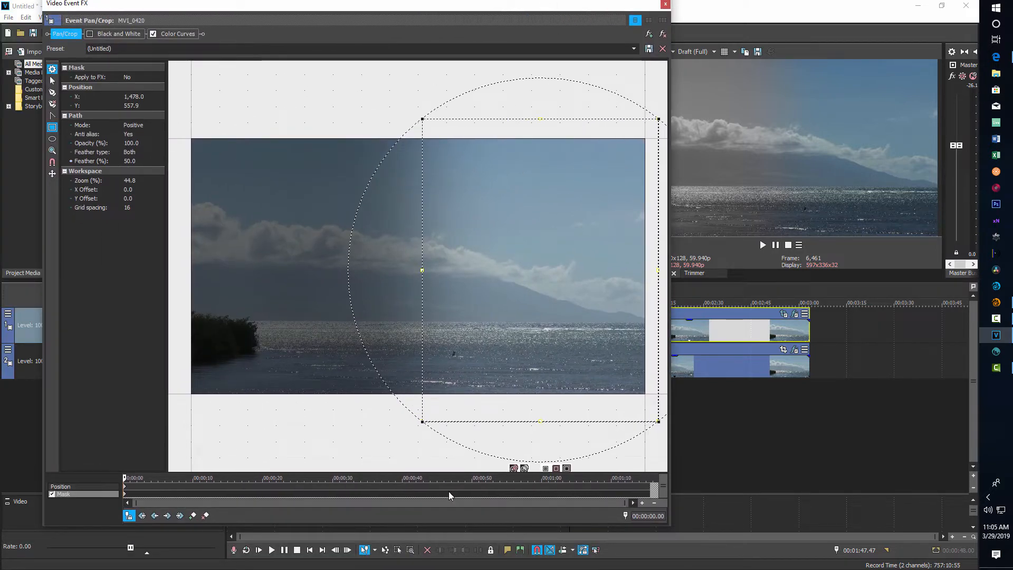
pyautogui.moveTo(517, 327)
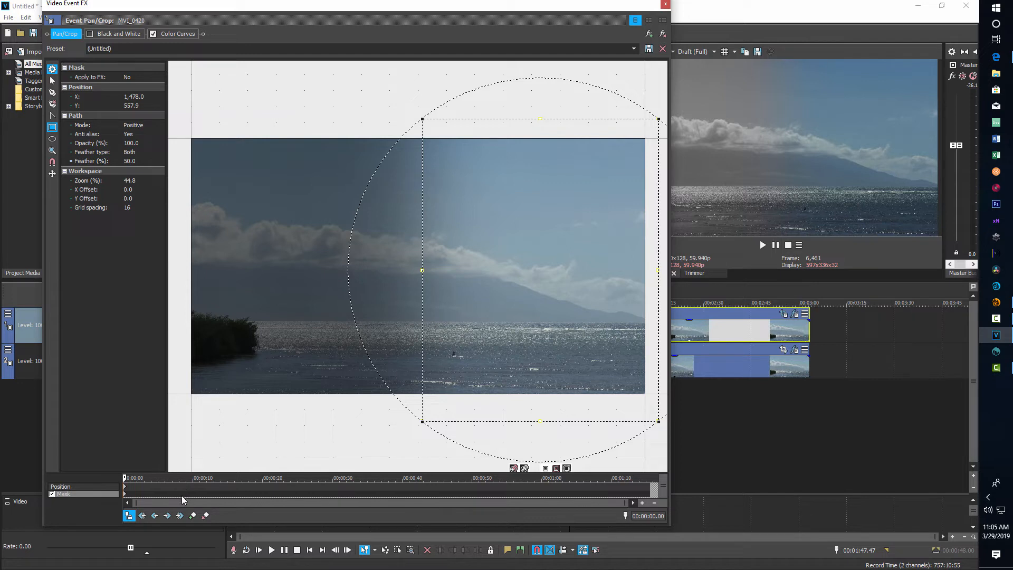
# - Add a mask keyframe near 8 seconds with the rectangle covering the full frame, then close Video Event FX
pyautogui.click(181, 478)
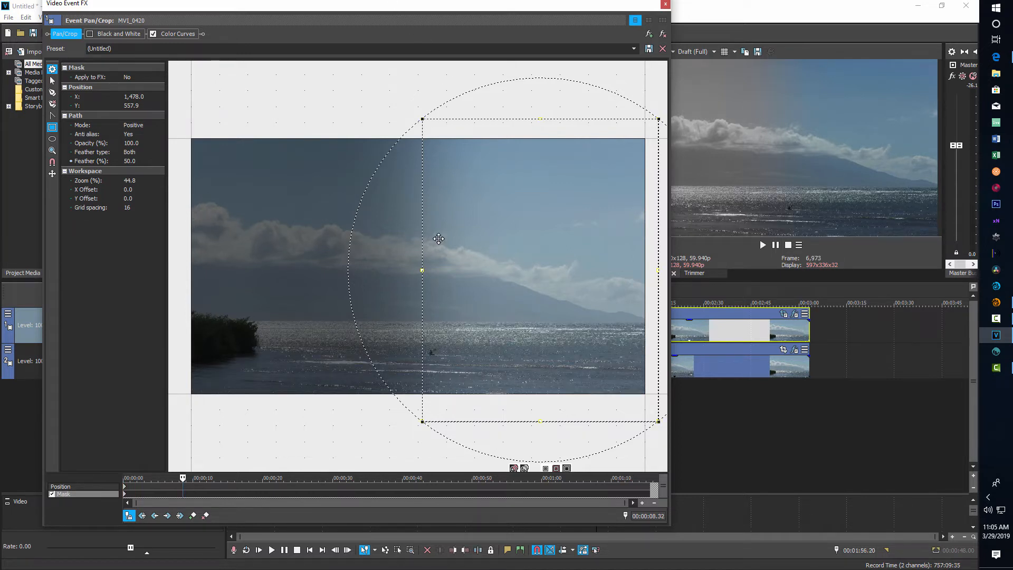
pyautogui.scroll(-3)
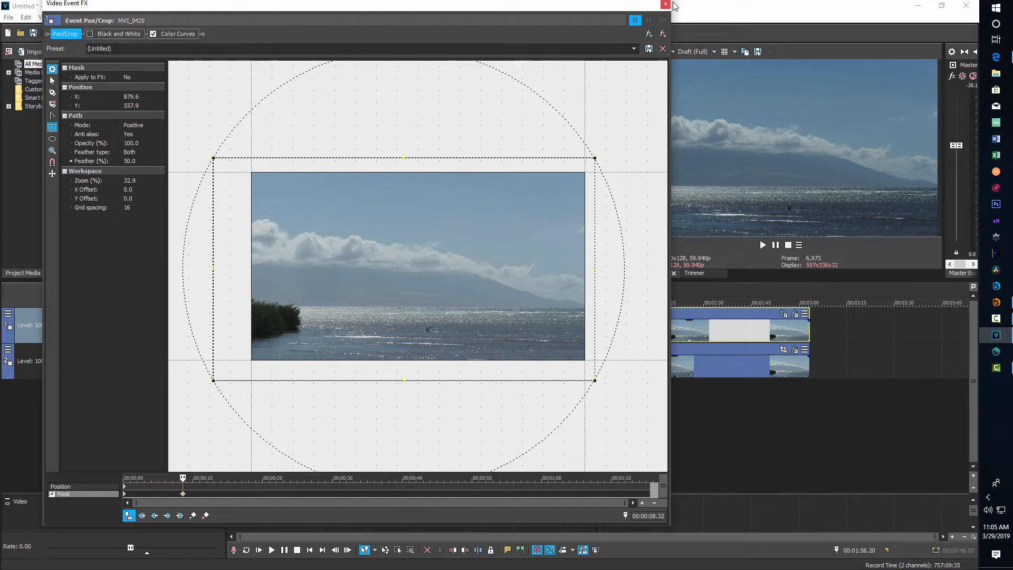
pyautogui.click(666, 4)
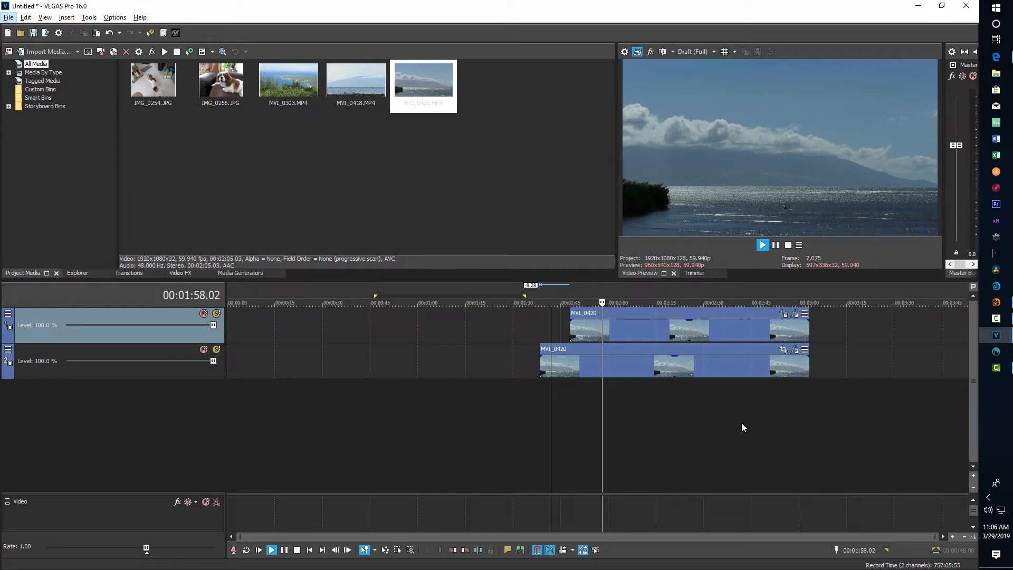
# - Stop the preview and reopen the upper clip's Pan/Crop mask settings
pyautogui.click(8, 17)
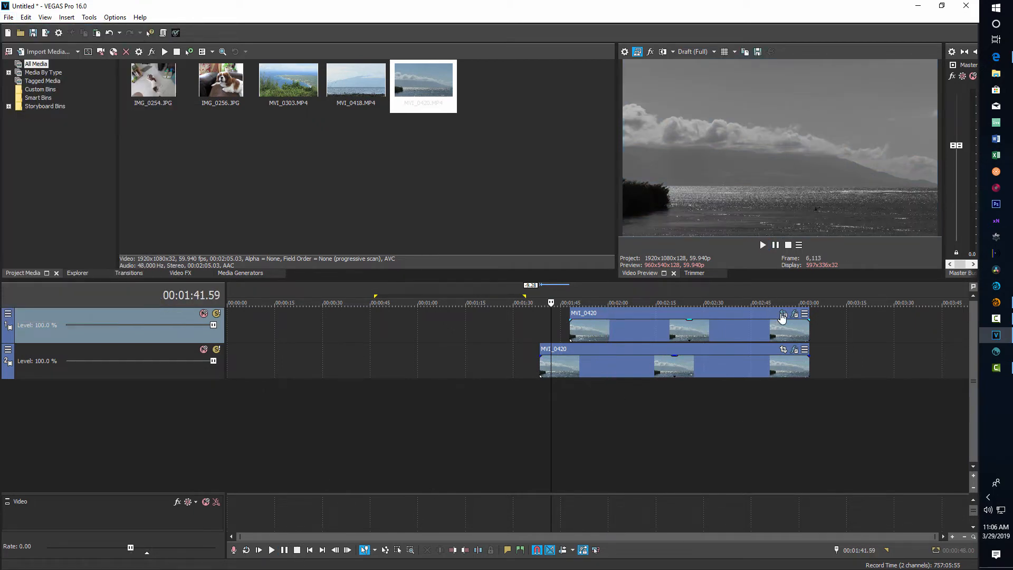
pyautogui.click(782, 315)
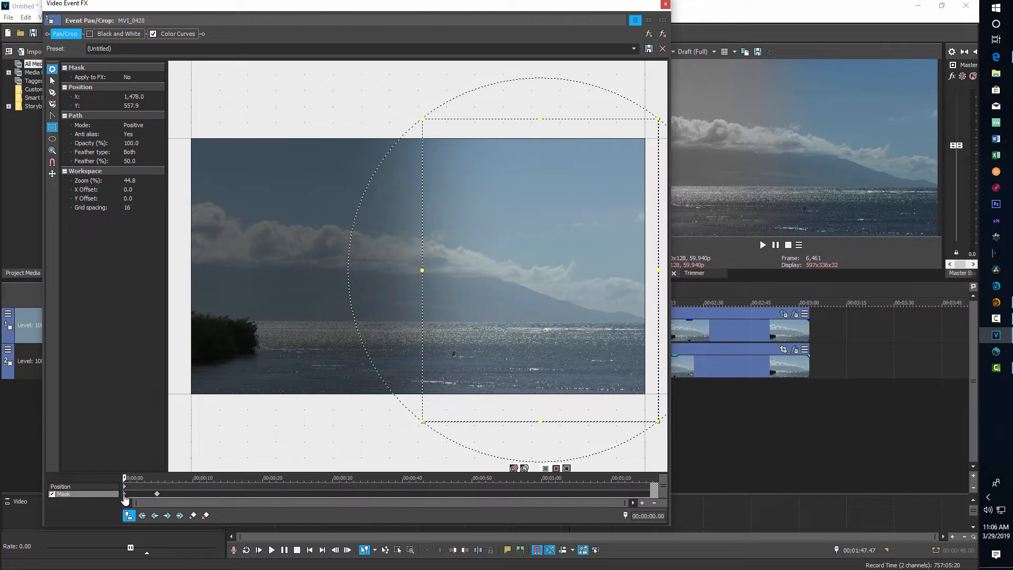
# - Switch the first Mask keyframe's interpolation to Smooth and close the Video Event FX window
pyautogui.rightClick(125, 494)
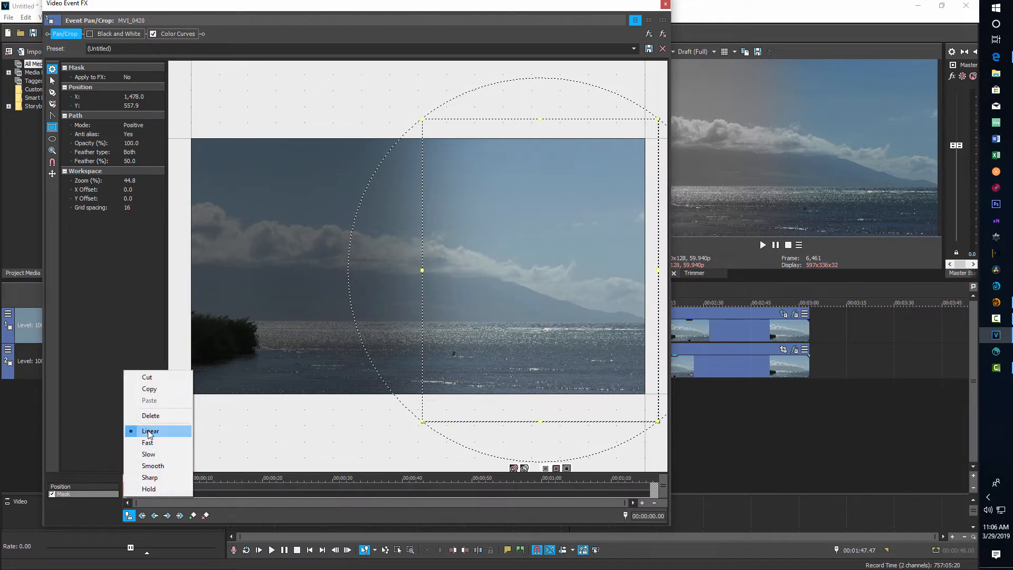
pyautogui.moveTo(153, 465)
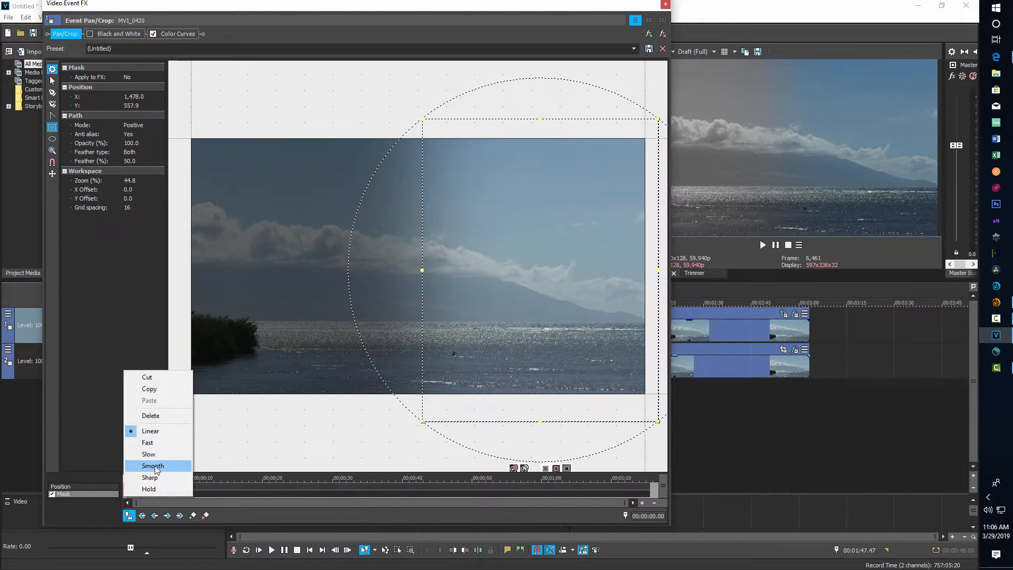
pyautogui.click(152, 466)
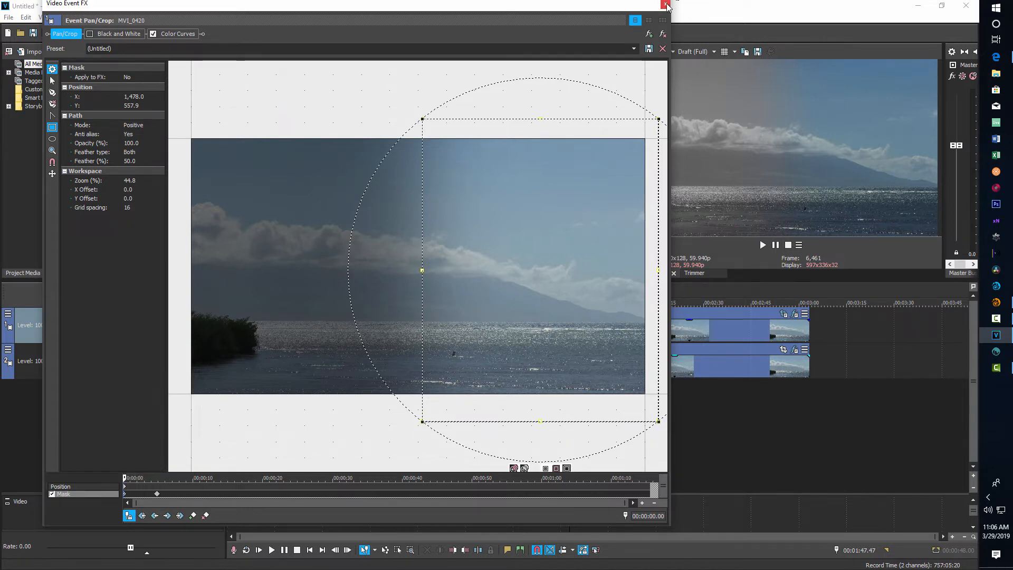
pyautogui.click(667, 6)
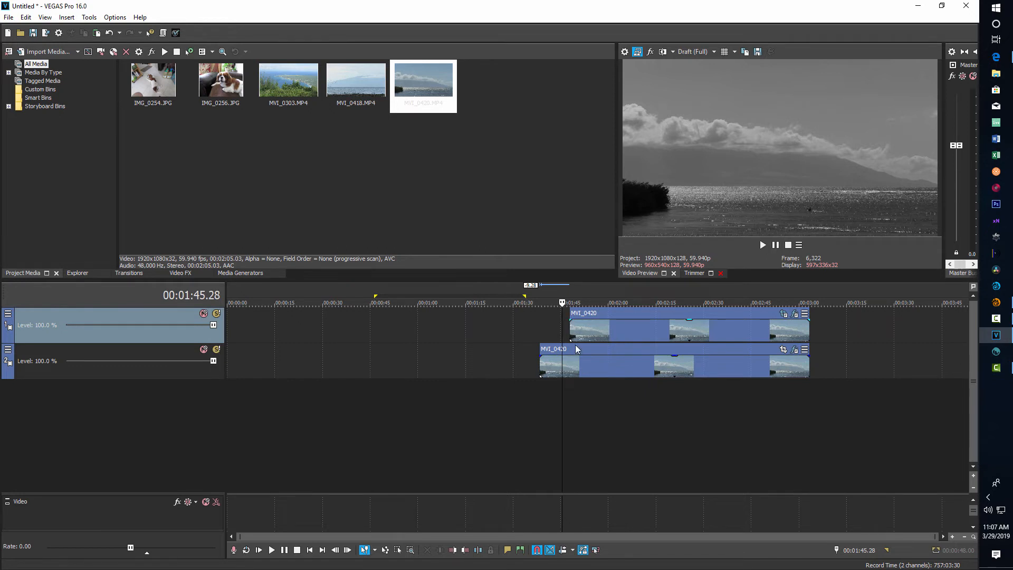
pyautogui.moveTo(576, 317)
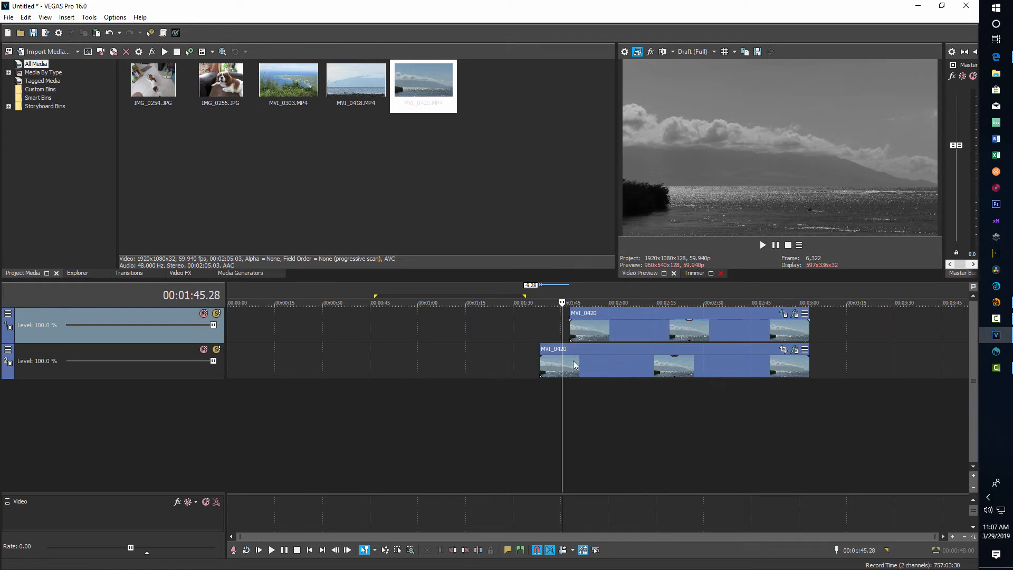
pyautogui.moveTo(568, 320)
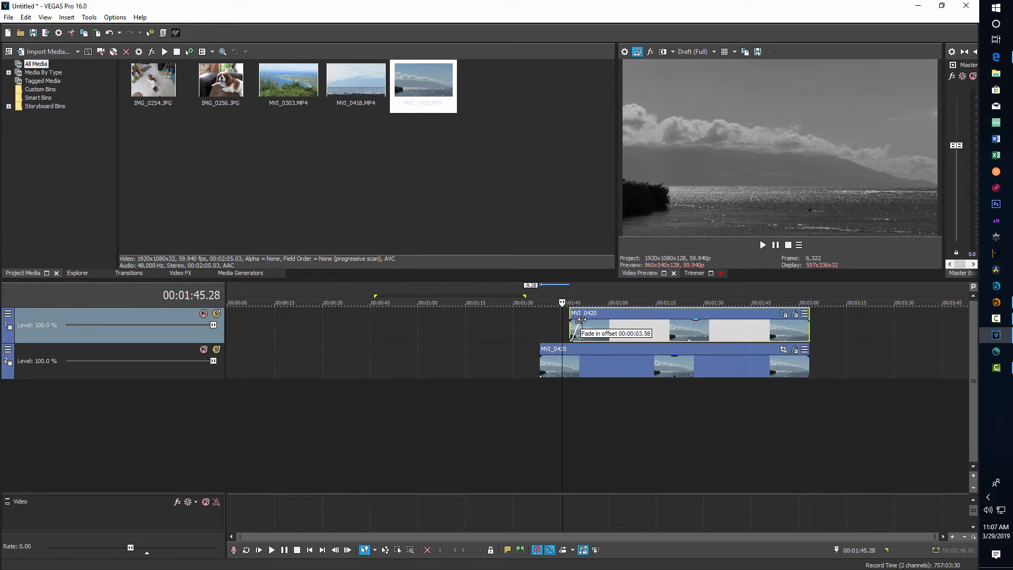
pyautogui.moveTo(566, 398)
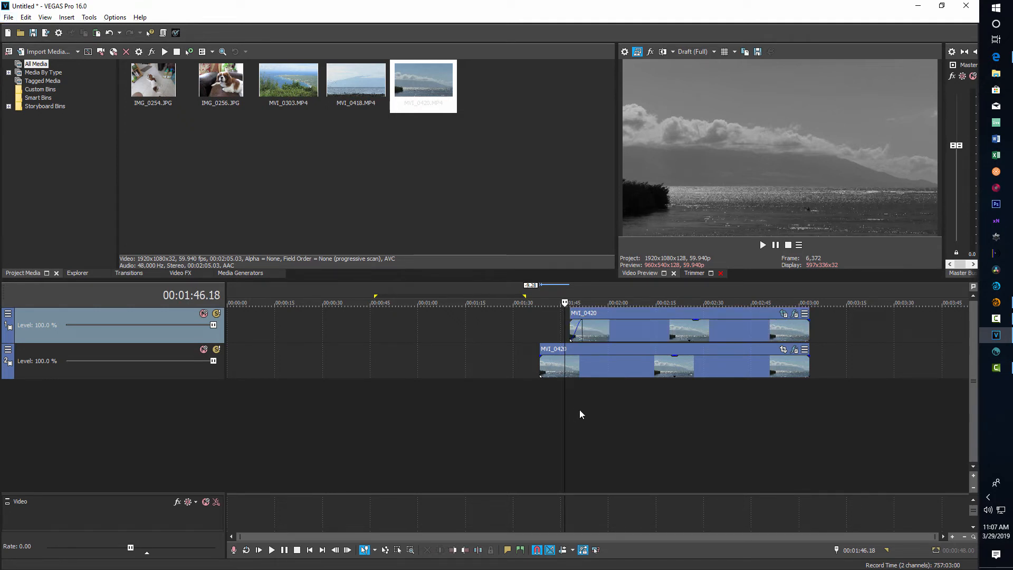
# - Position the playhead around the upper clip's start while setting its roughly 2.6-second fade-in
pyautogui.click(569, 302)
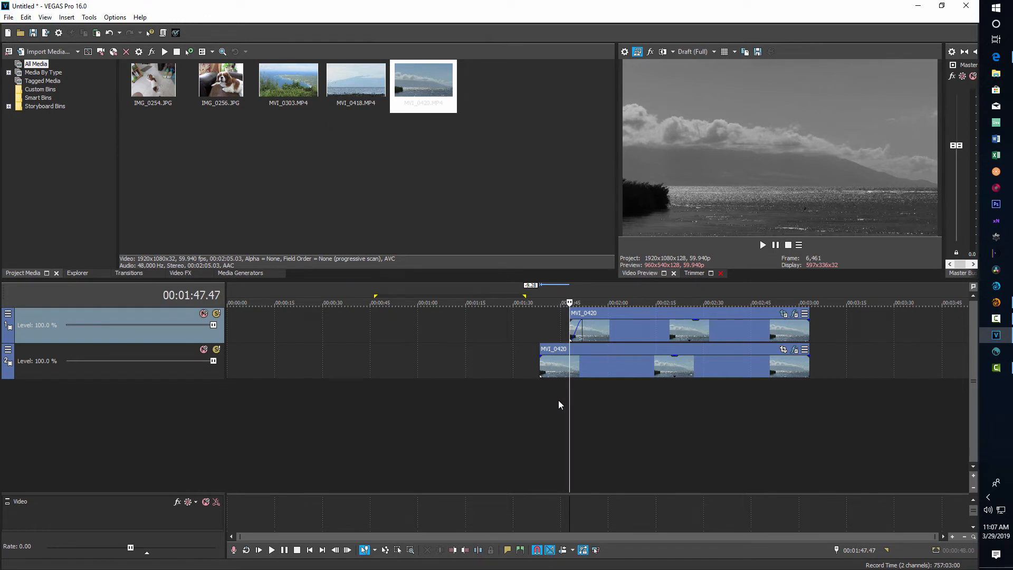
pyautogui.click(559, 303)
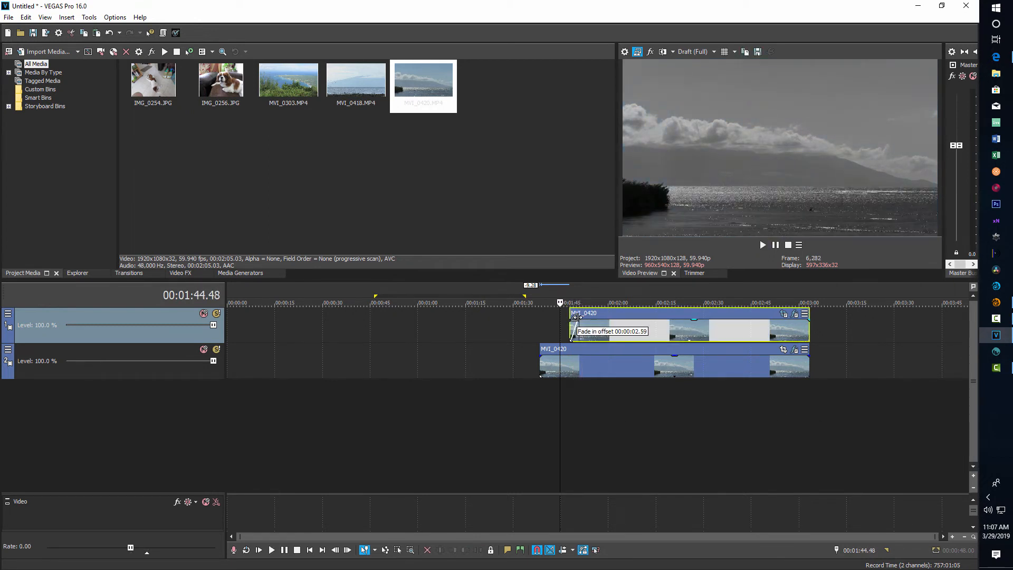
pyautogui.moveTo(585, 442)
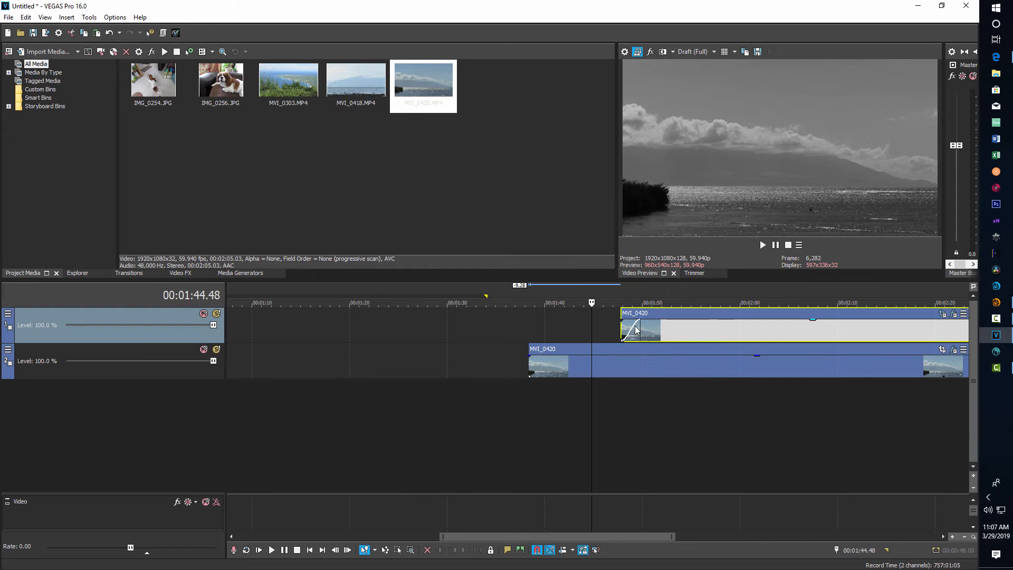
pyautogui.moveTo(637, 321)
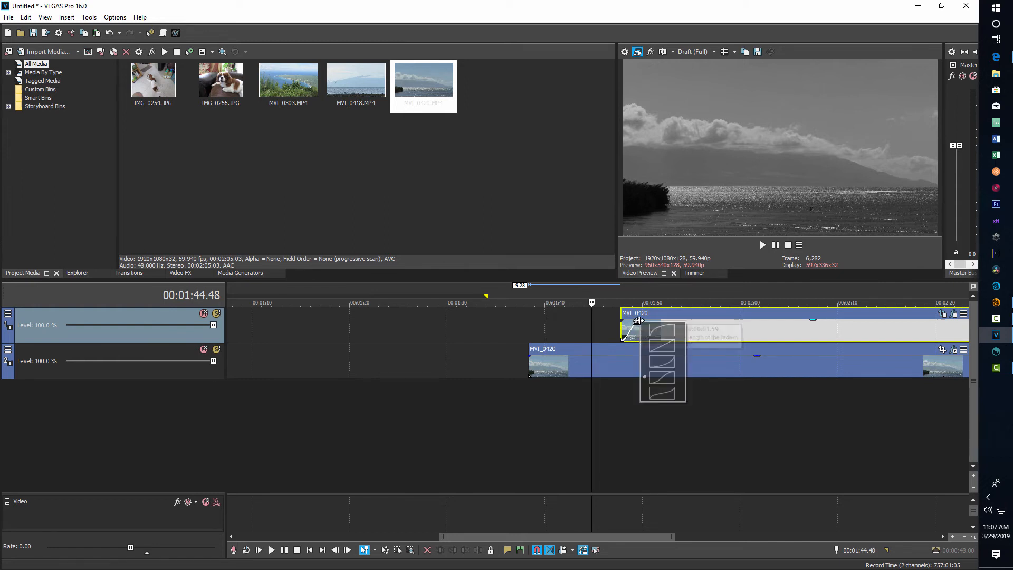
pyautogui.moveTo(662, 329)
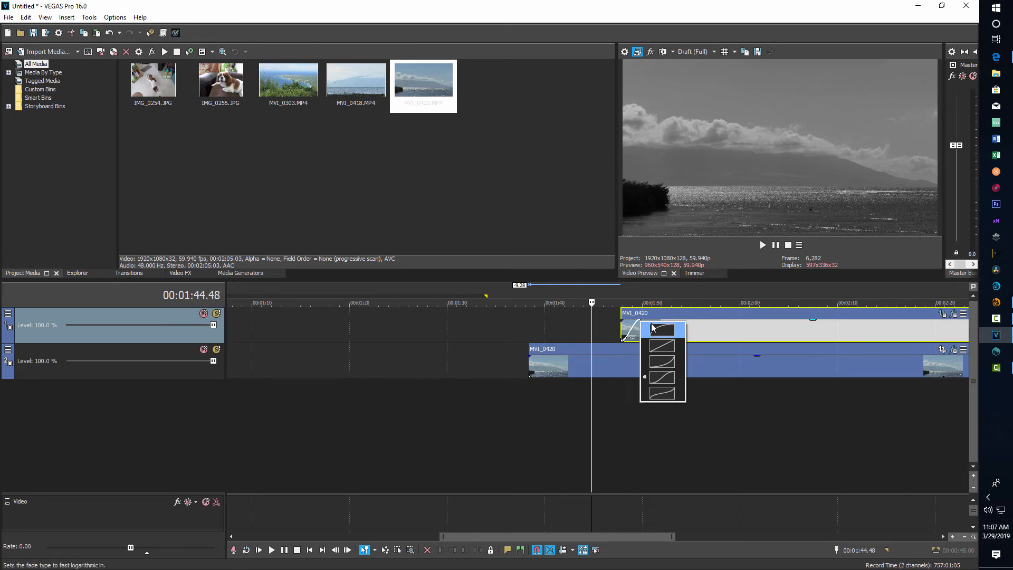
pyautogui.moveTo(654, 329)
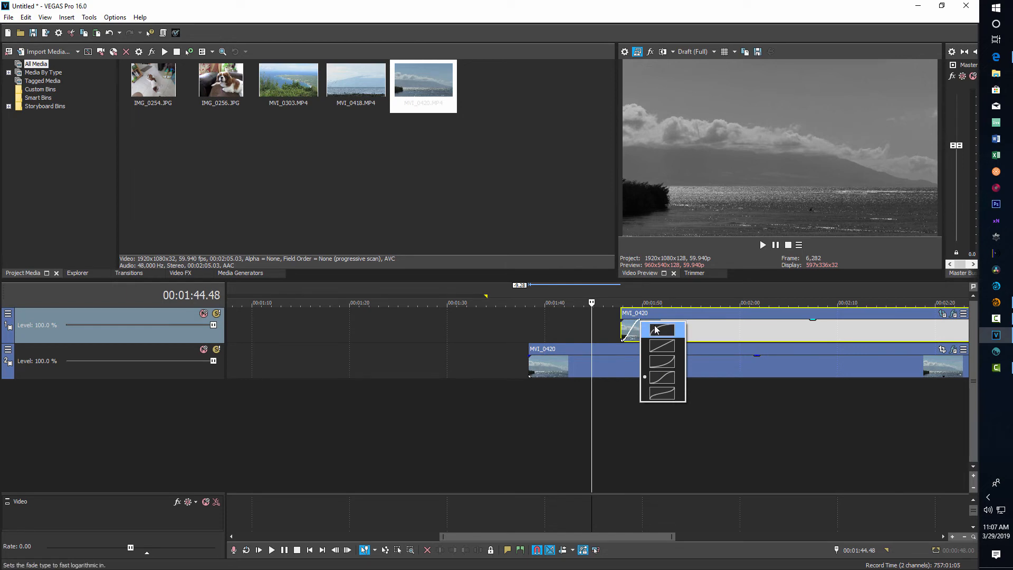
pyautogui.moveTo(661, 333)
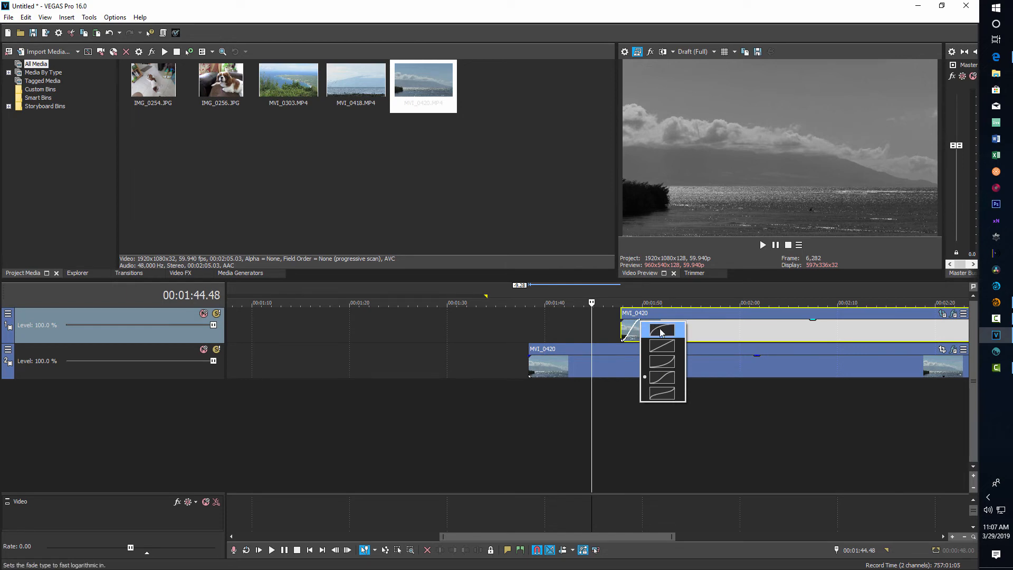
# - Apply the fast logarithmic curve to the upper clip's fade-in
pyautogui.click(662, 331)
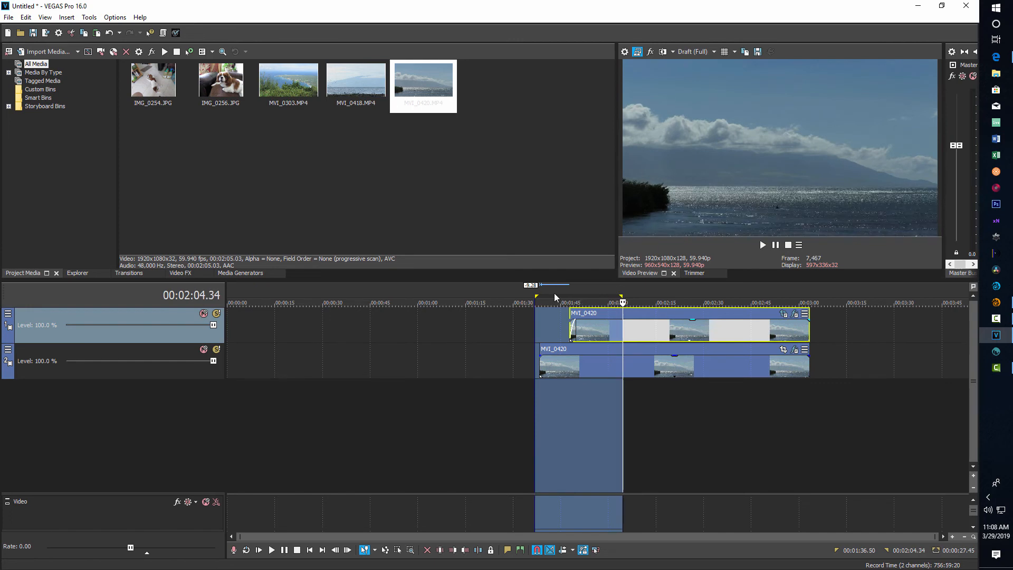
# - Return the playhead to the loop start, review Project Properties' 32-bit floating point video settings and confirm
pyautogui.click(539, 303)
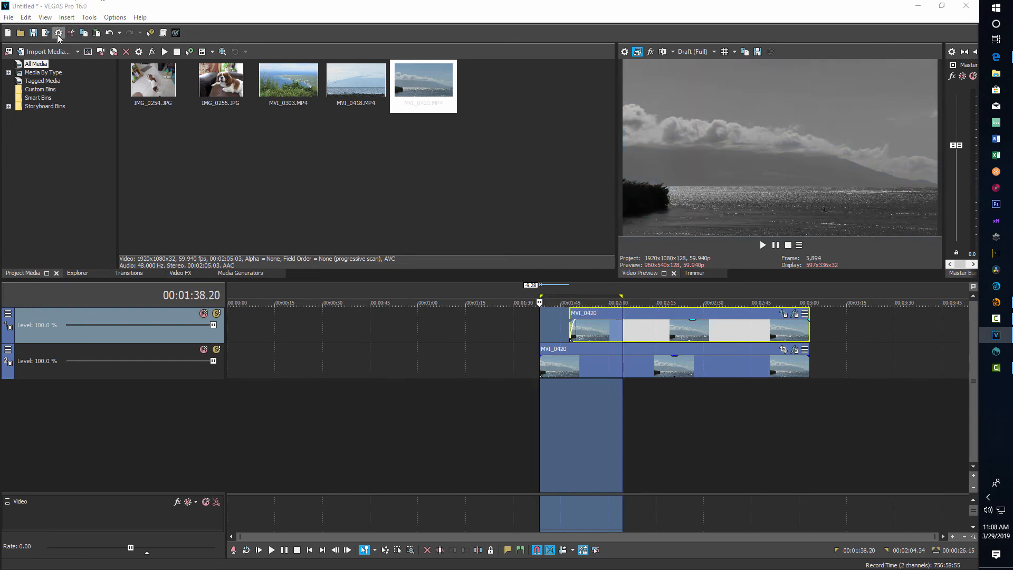
pyautogui.click(57, 33)
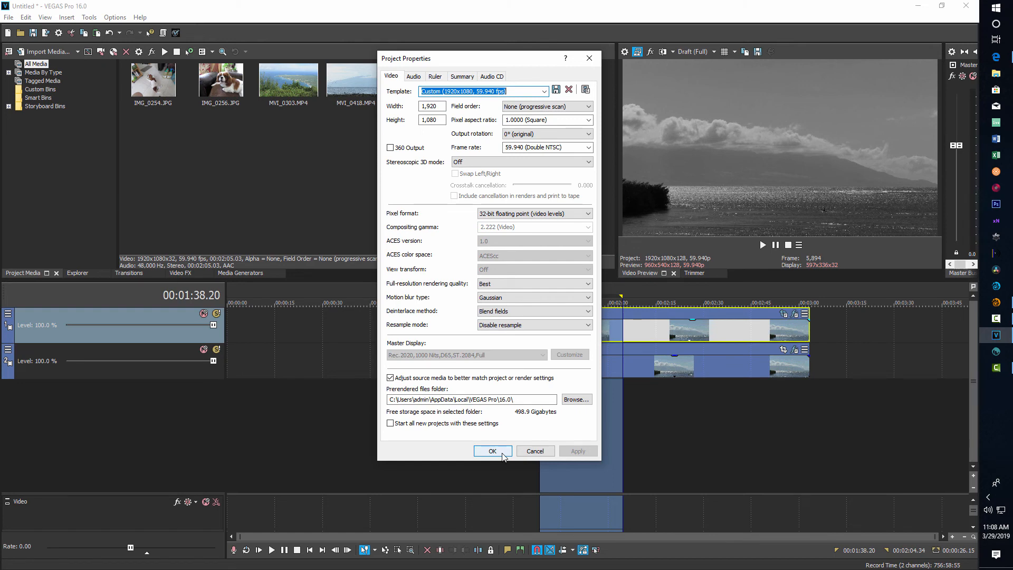
pyautogui.click(493, 451)
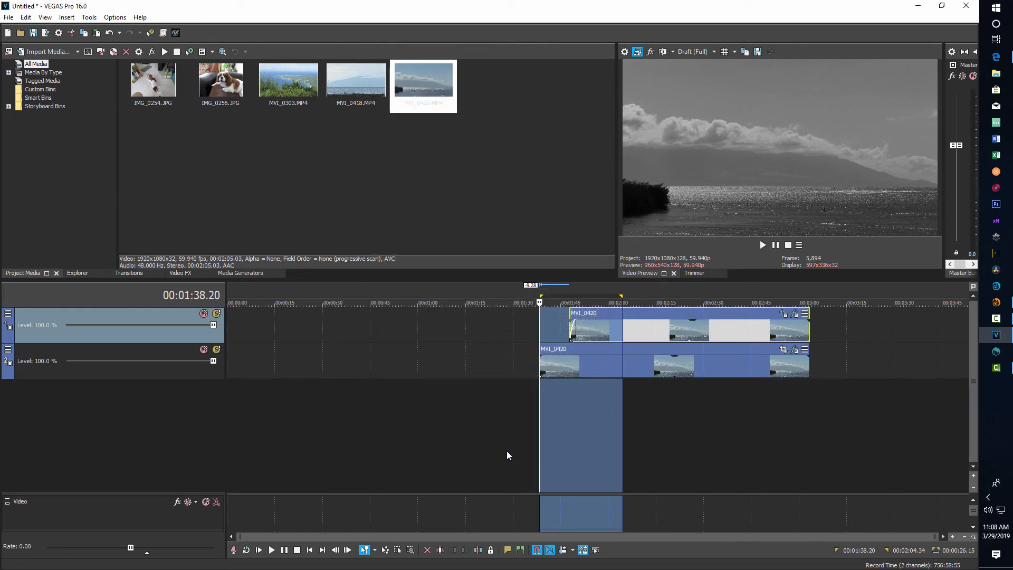